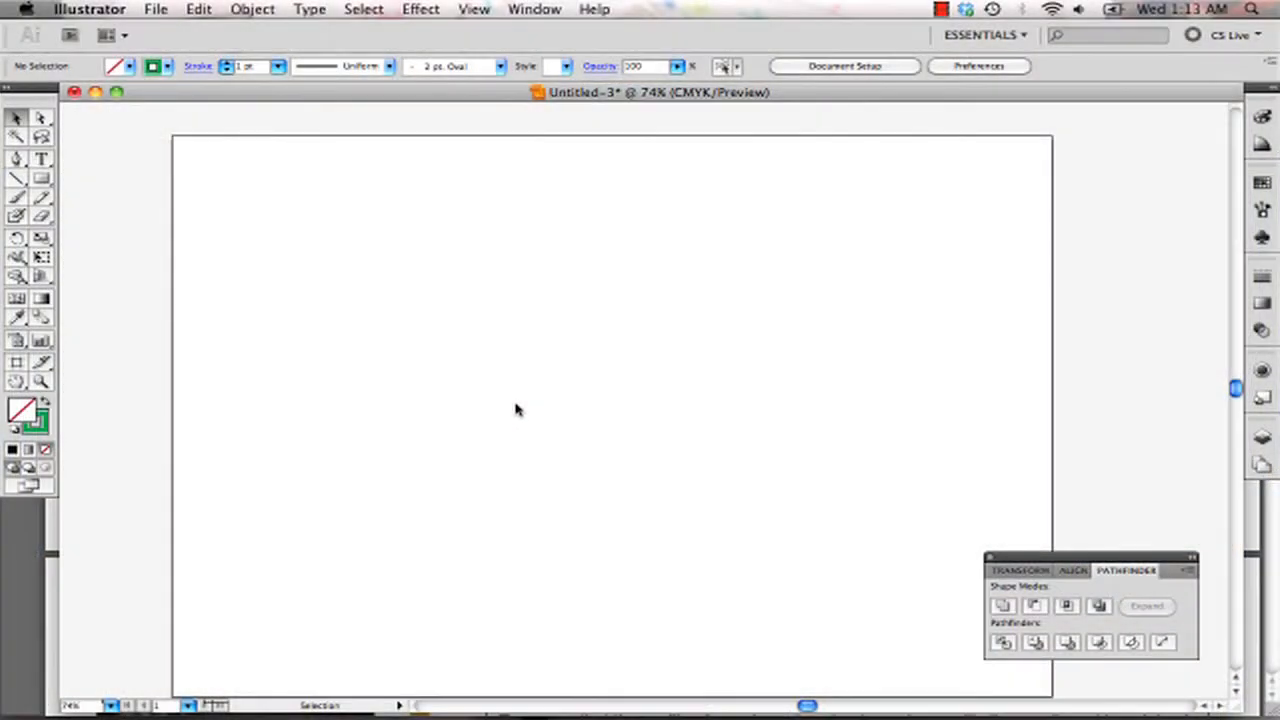
mouse_move(455, 384)
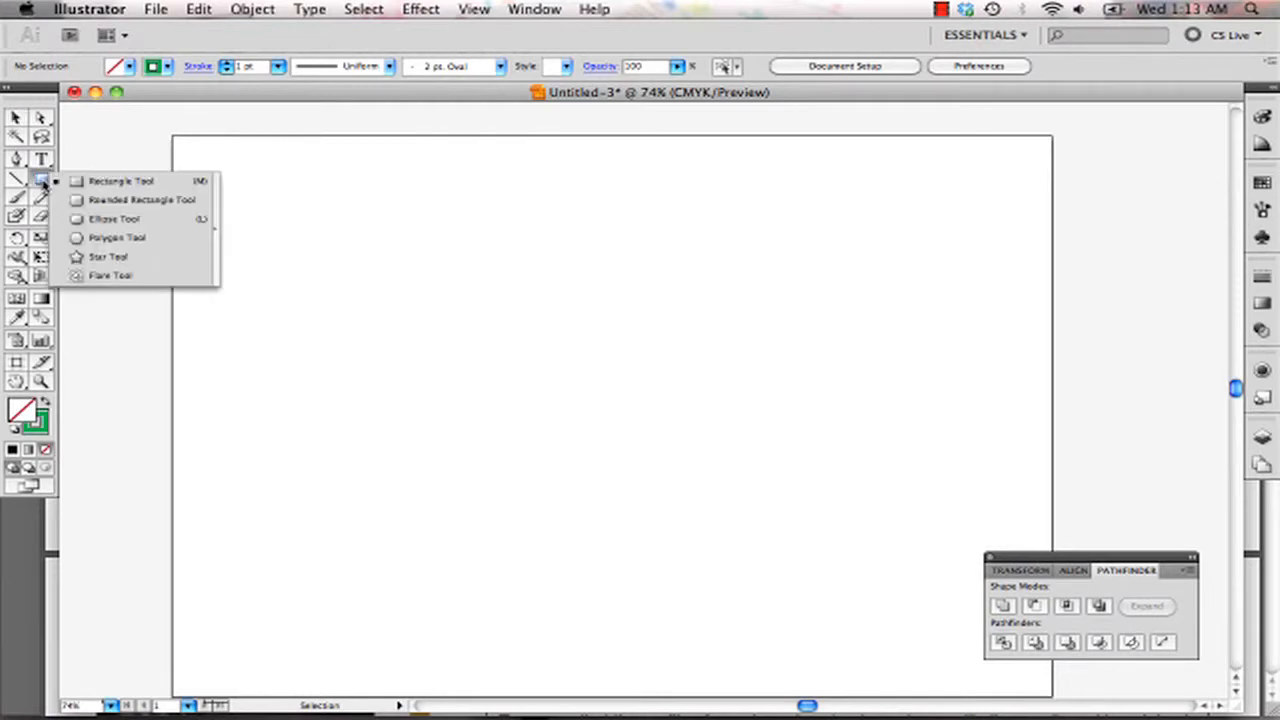
mouse_move(110, 219)
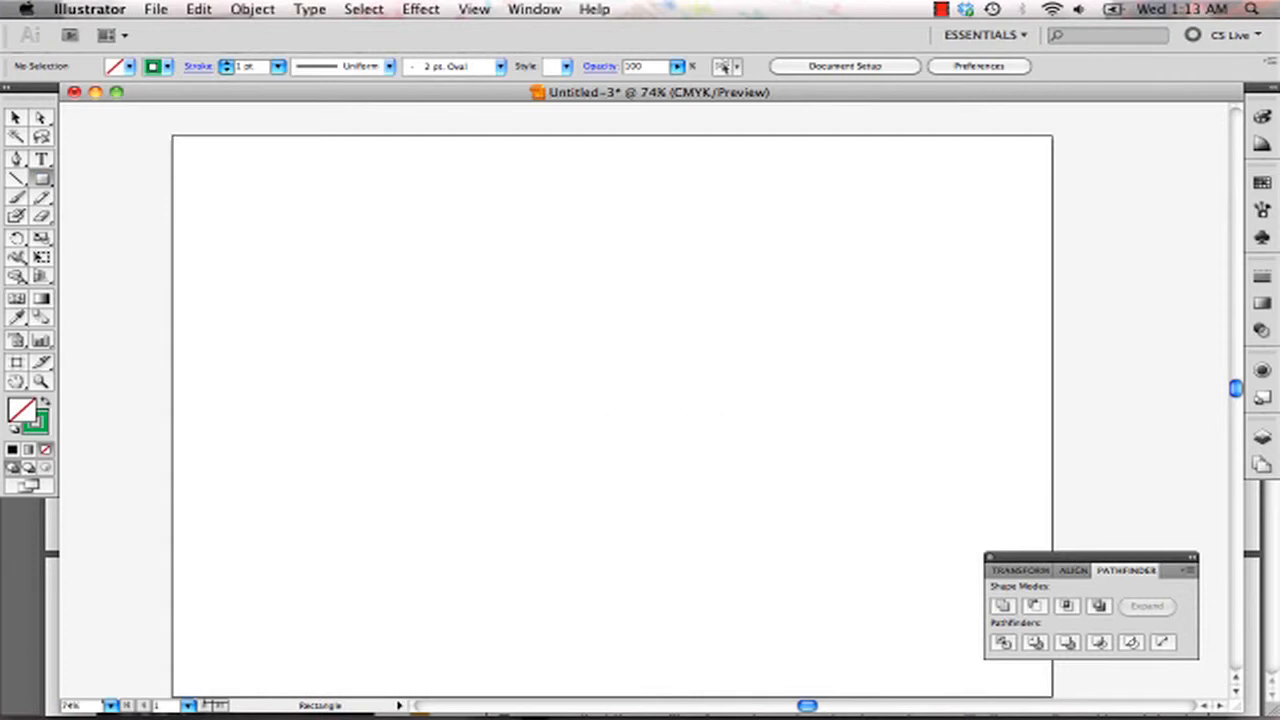
Draw a rectangle near the top left of the page, select it, and open its Transform size settings.
left_click_drag(250, 237, 542, 368)
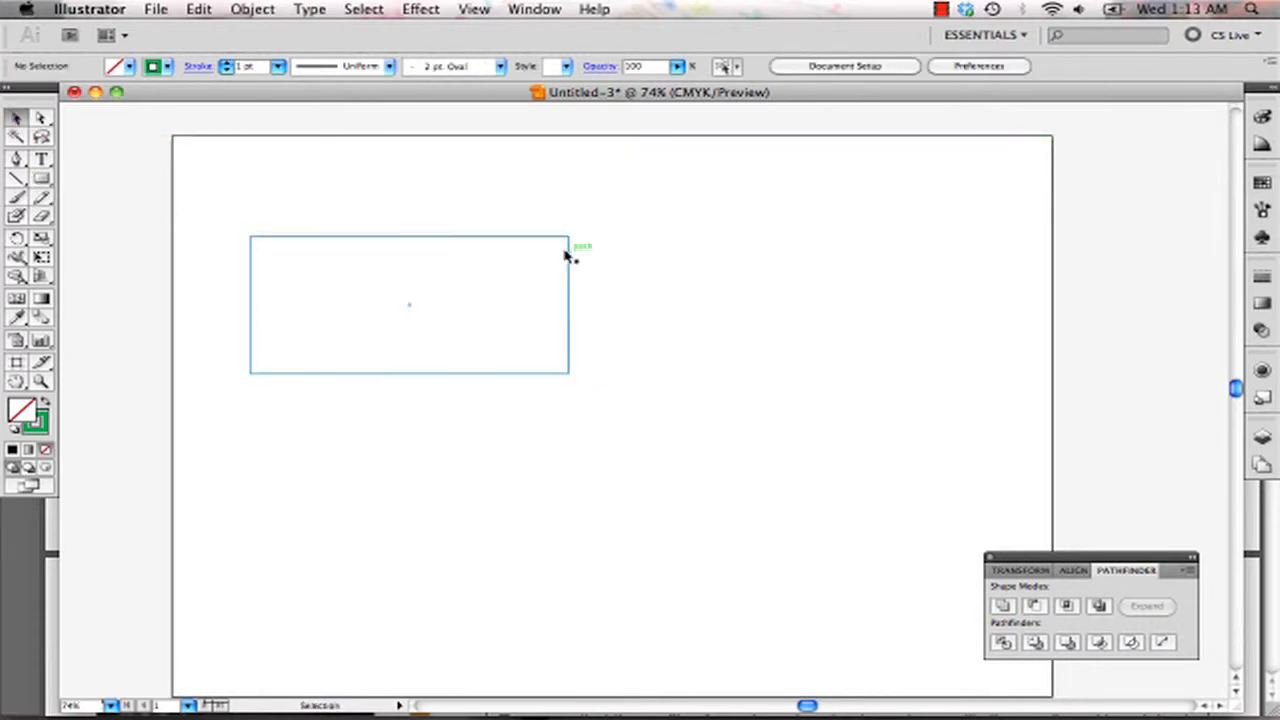
left_click(569, 247)
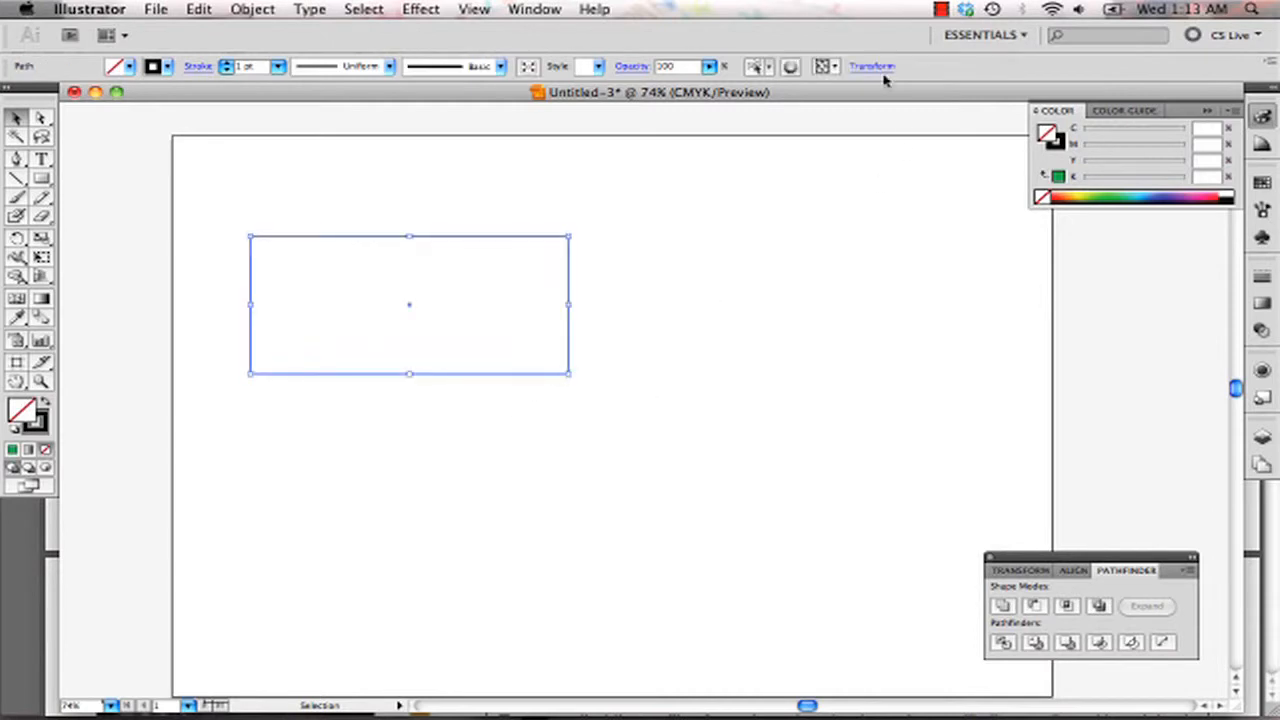
left_click(870, 66)
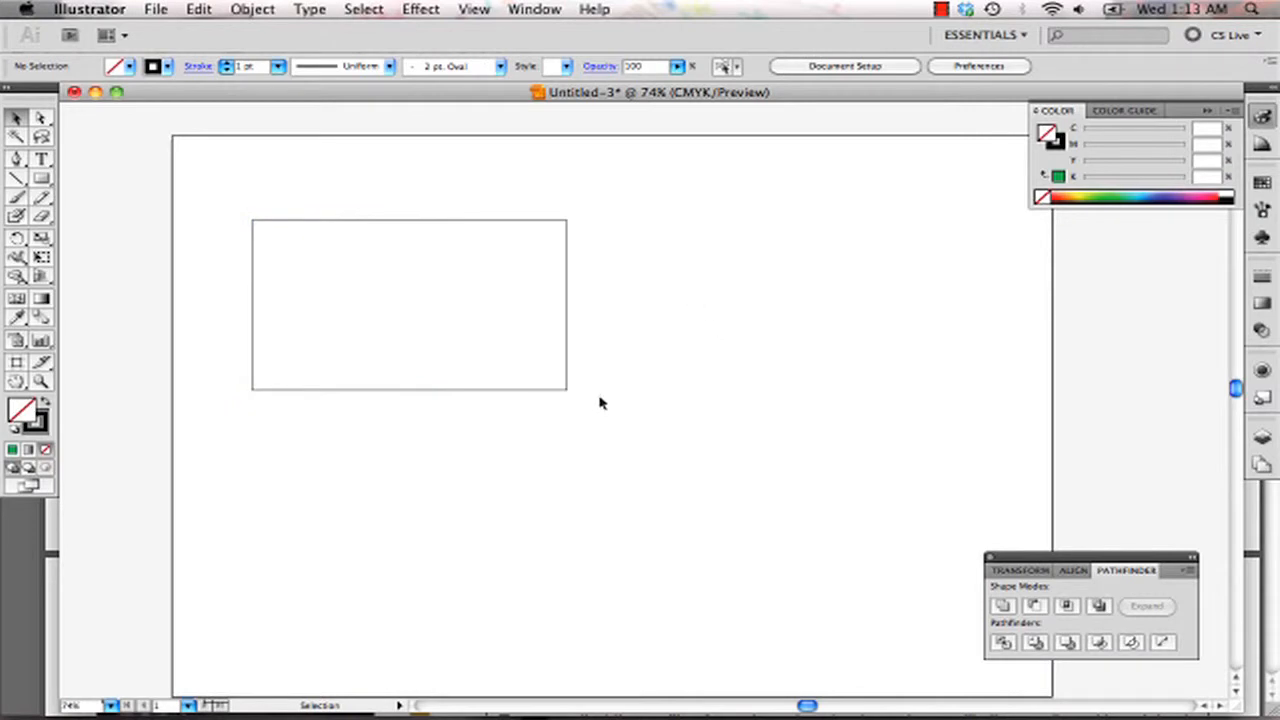
Draw a circle below the first rectangle with the Ellipse Tool and open its Transform settings.
left_click(18, 186)
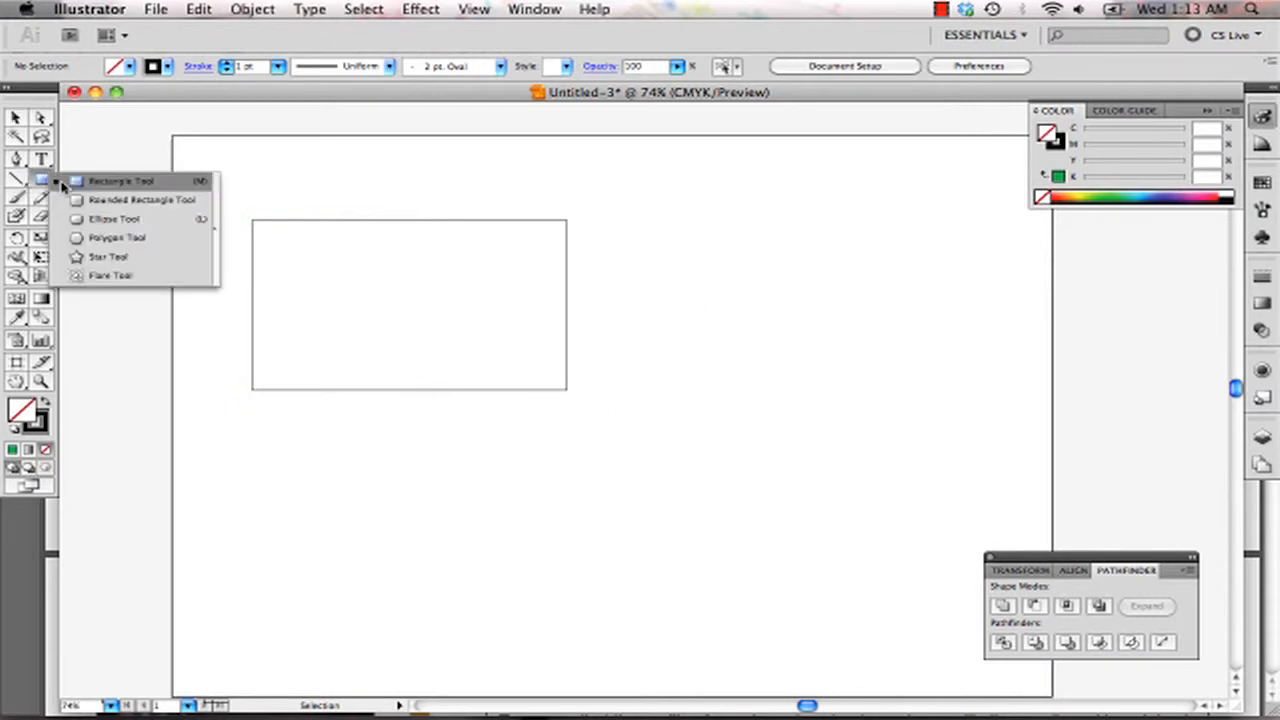
mouse_move(105, 218)
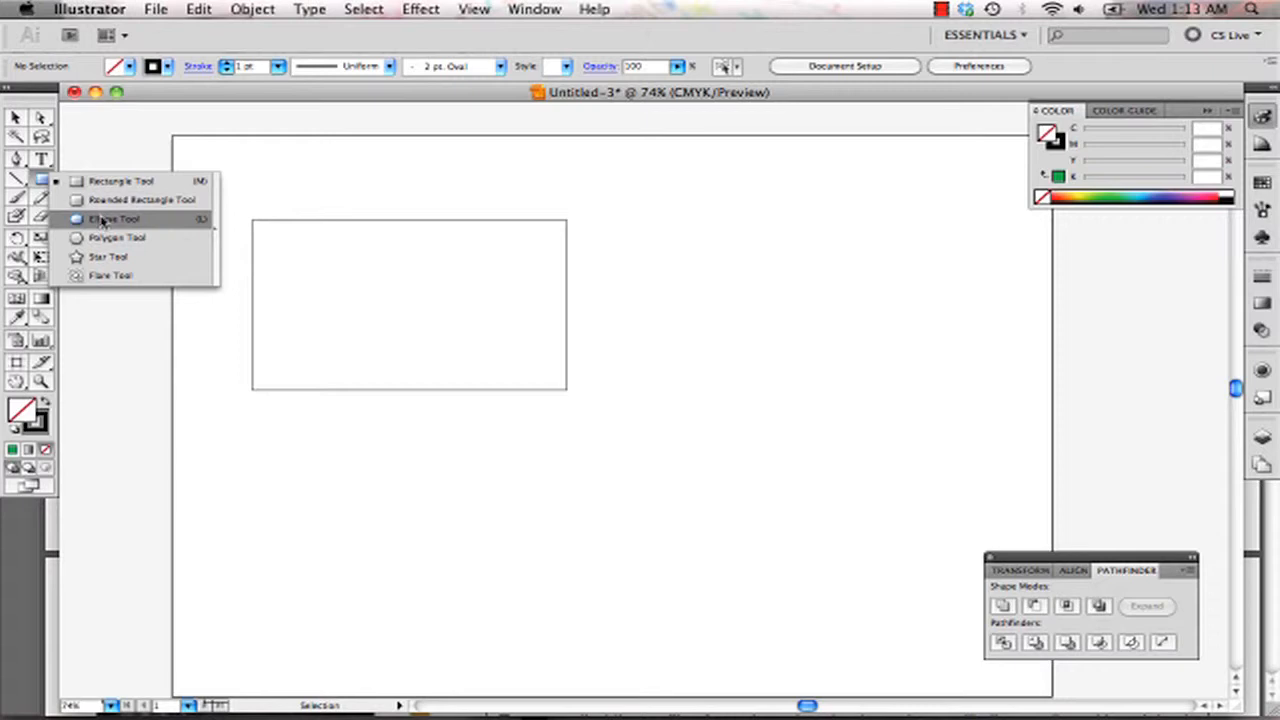
left_click(107, 218)
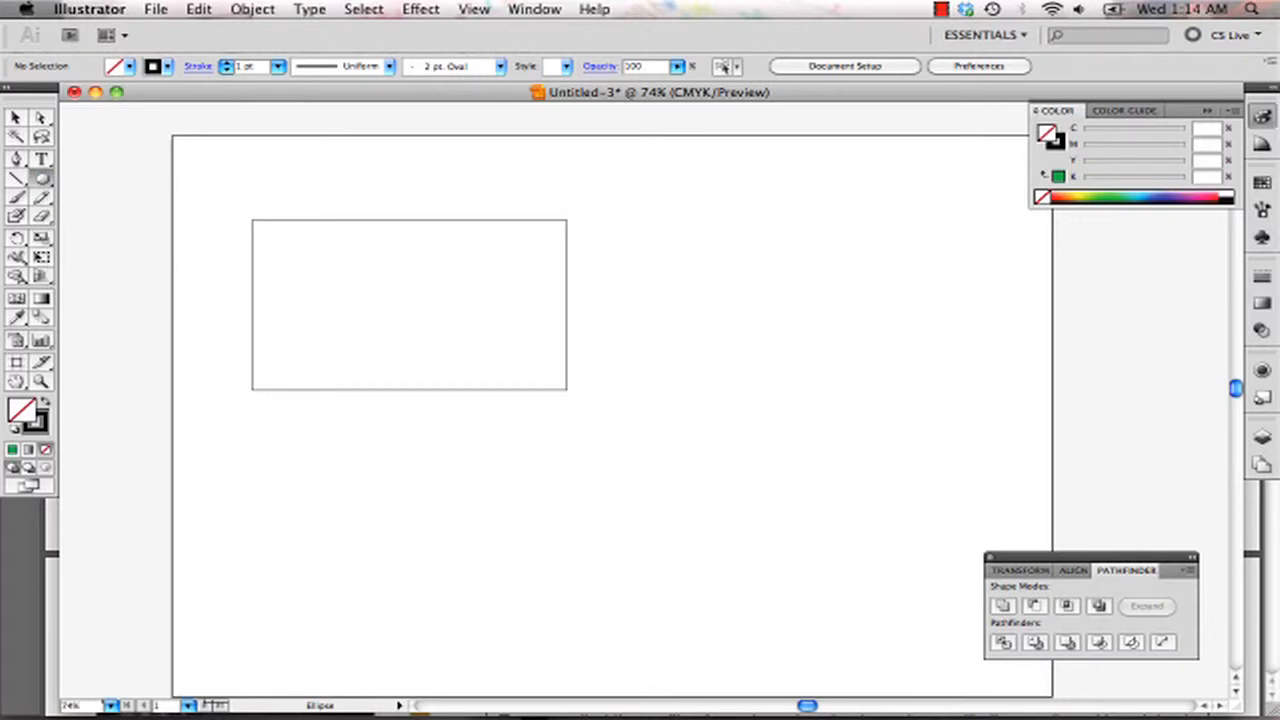
left_click_drag(500, 450, 565, 515)
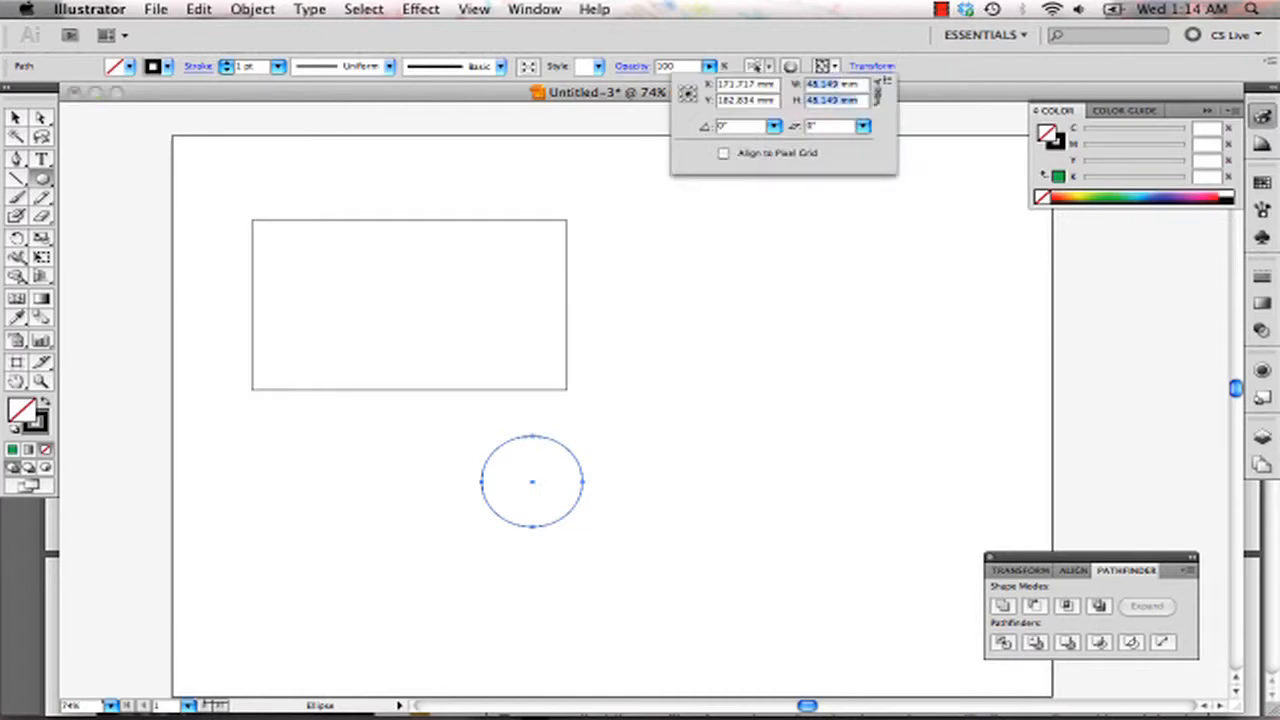
left_click(759, 67)
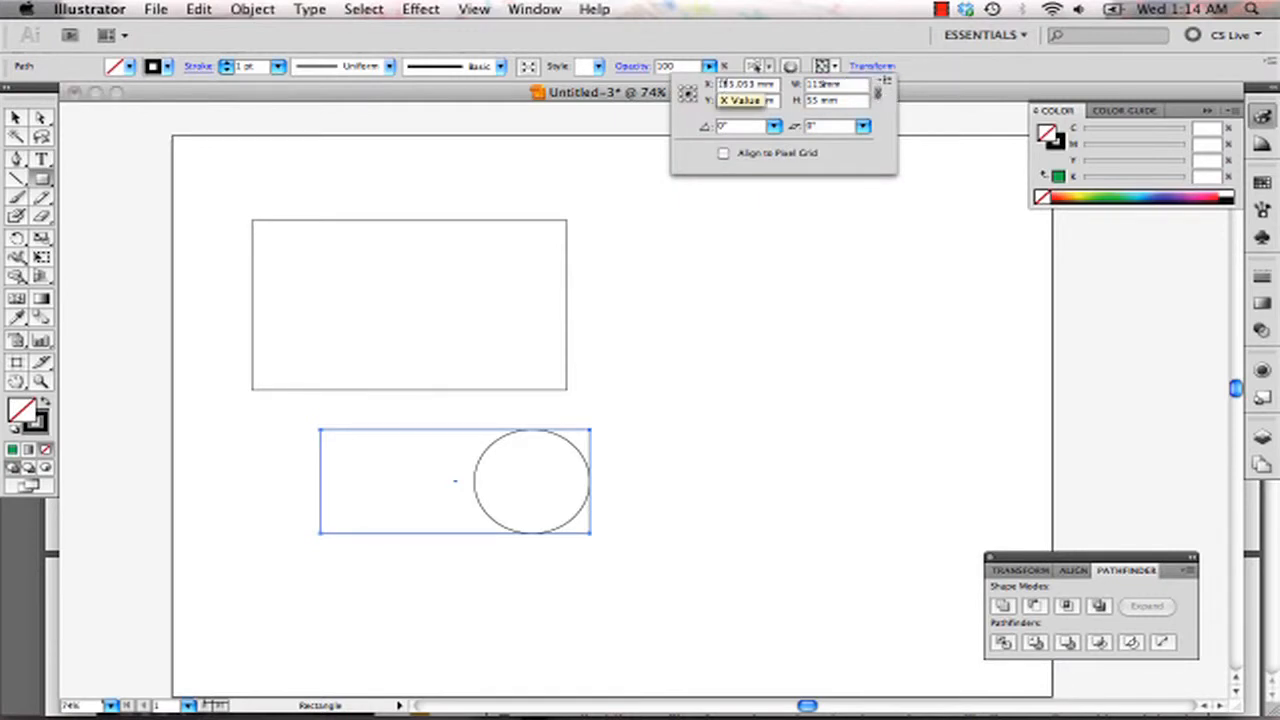
Set the inner rectangle's W, H, X and Y, then Unite it with the circle in Pathfinder.
left_click(750, 407)
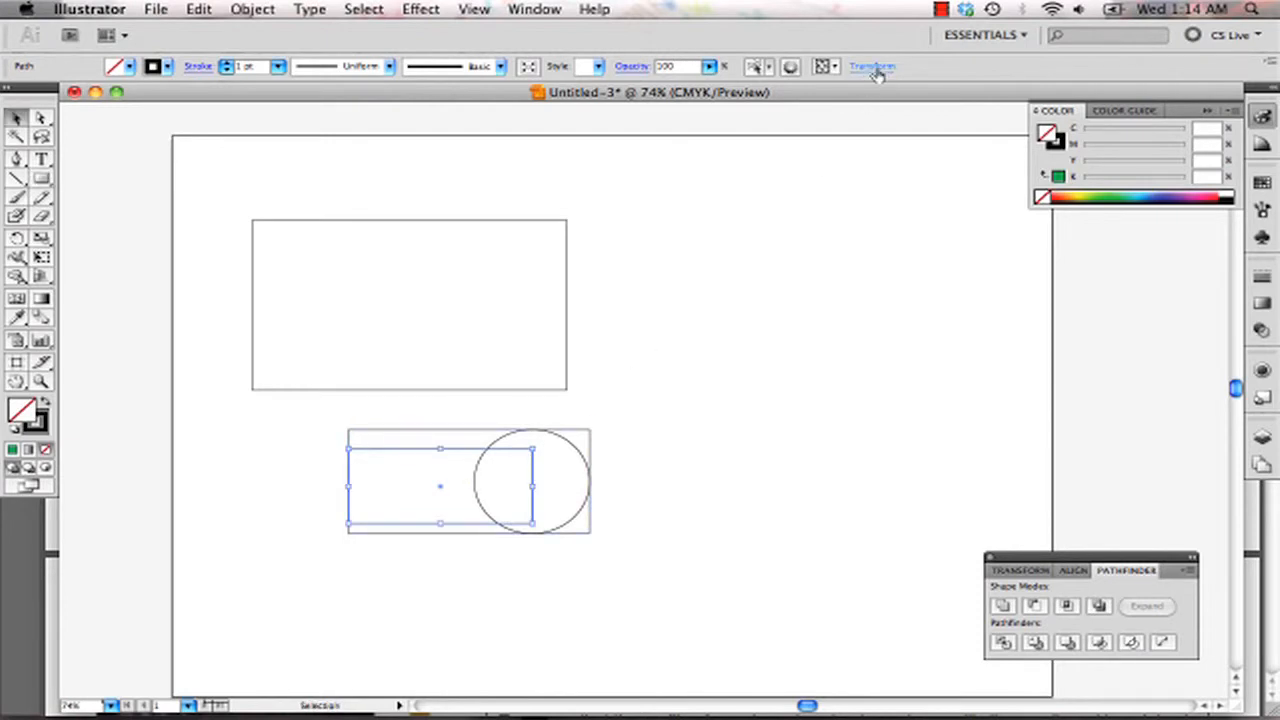
left_click(872, 66)
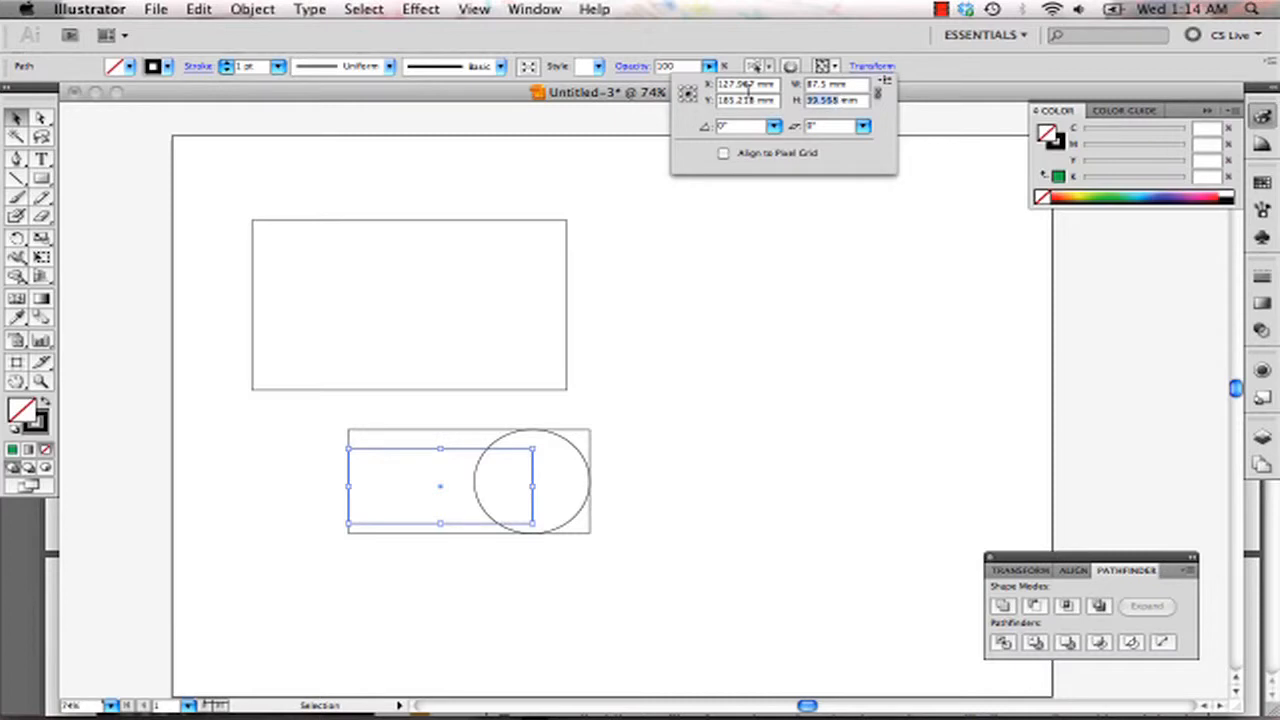
left_click(751, 386)
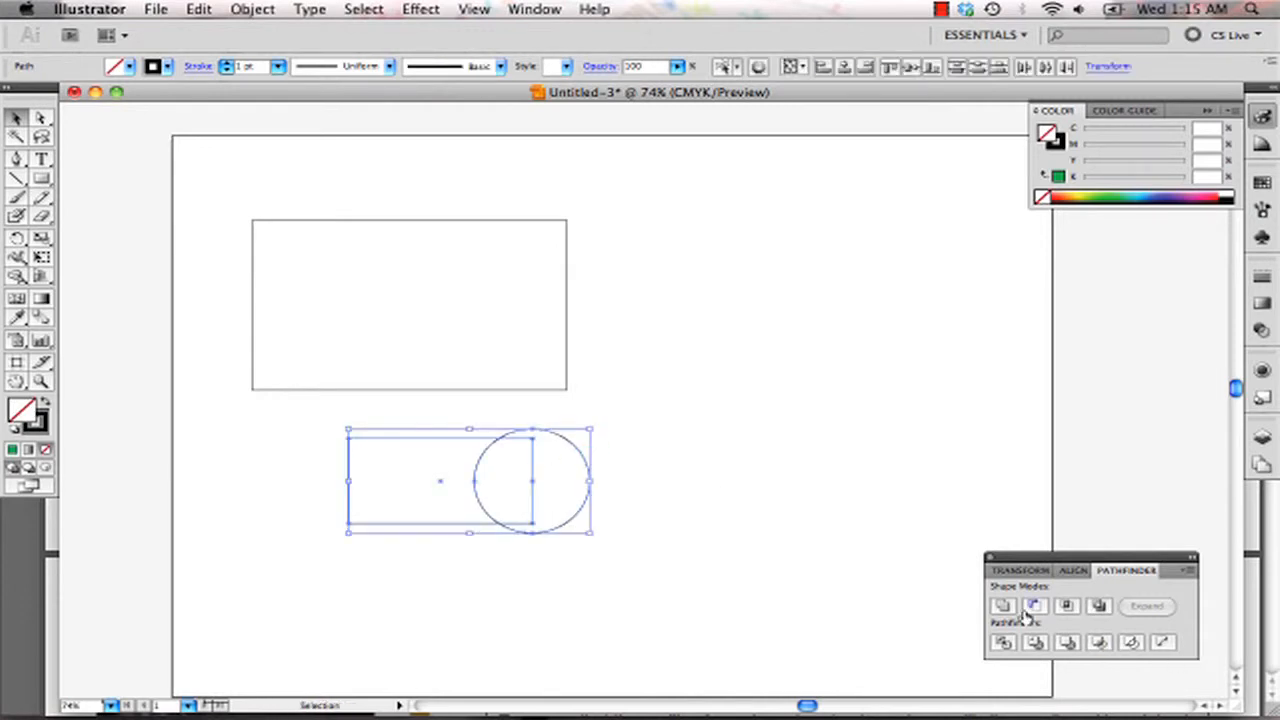
left_click(1029, 607)
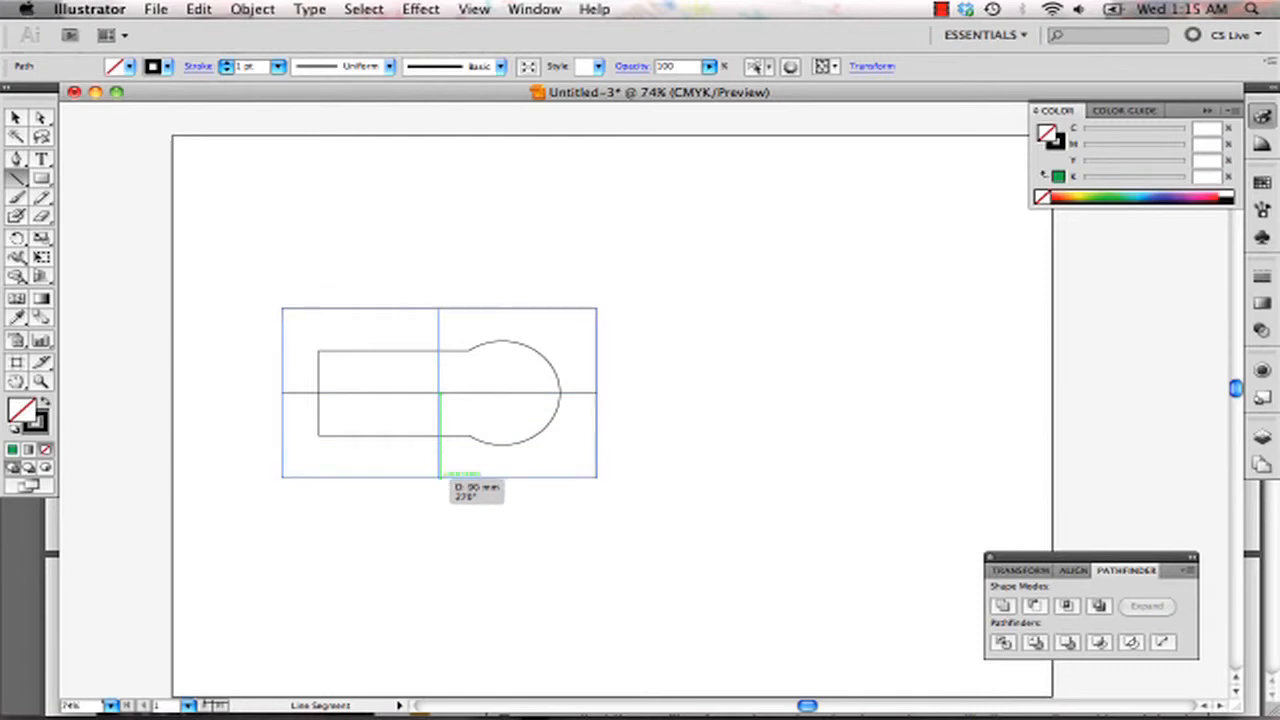
Finish the vertical centre line and return to selecting objects.
left_click(18, 118)
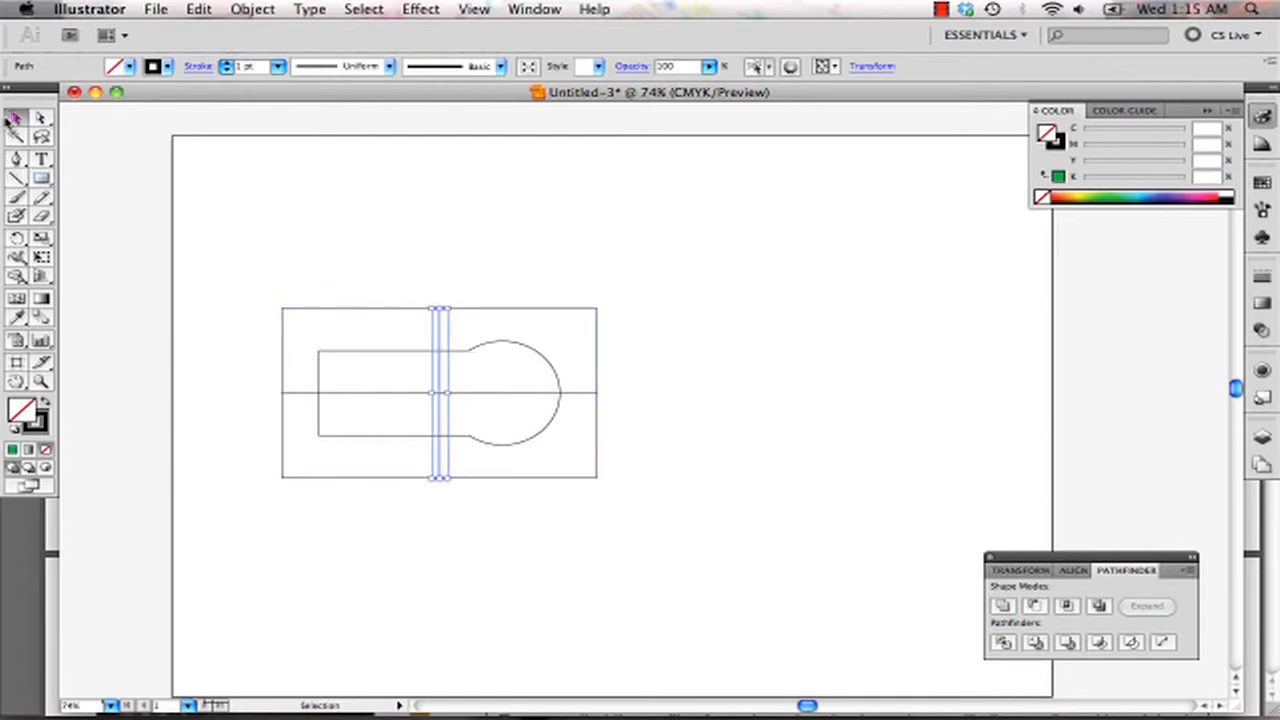
left_click(330, 350)
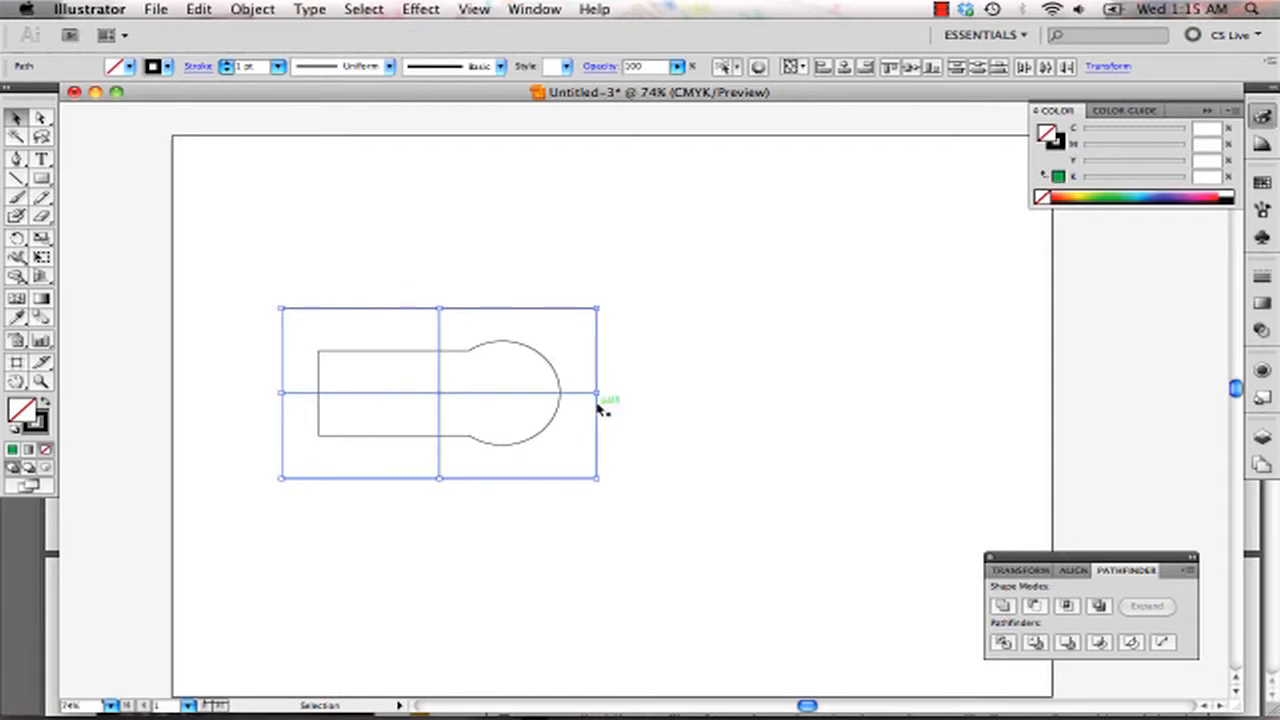
mouse_move(617, 500)
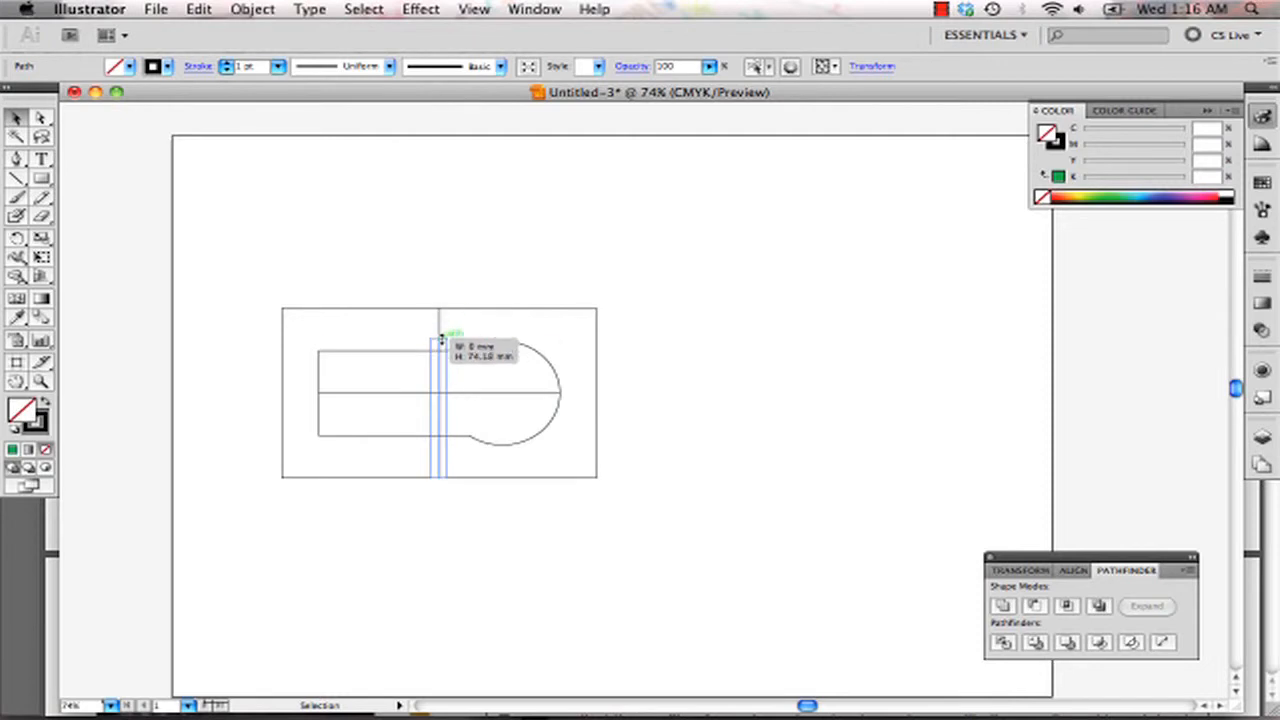
Shorten the vertical centre line to the shape, remove the outer rectangle, and select the centre lines.
left_click_drag(440, 340, 440, 475)
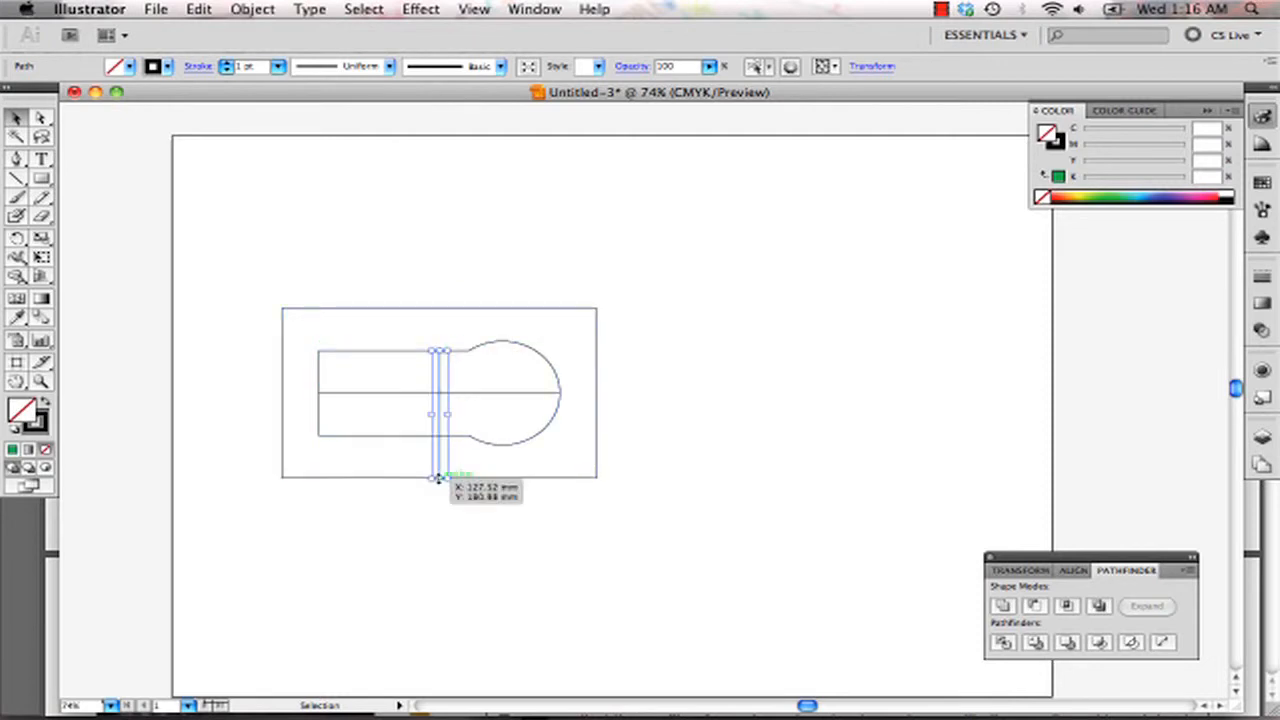
left_click(633, 451)
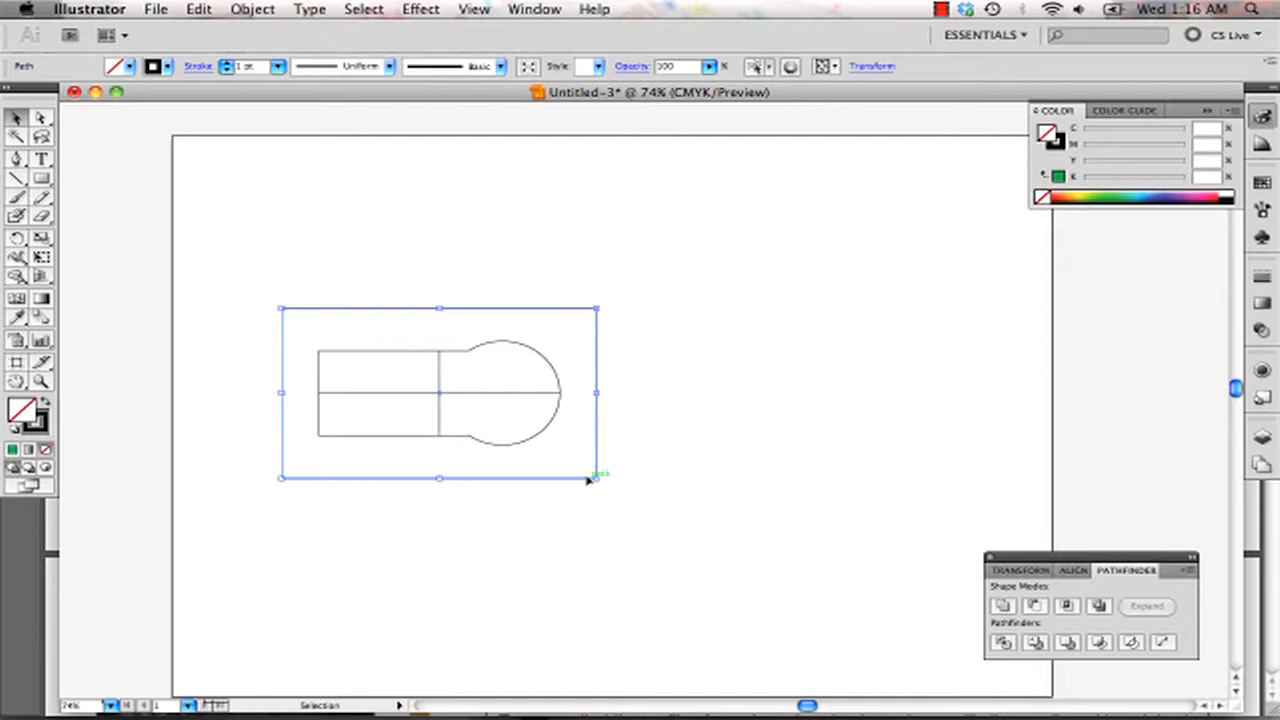
left_click(568, 515)
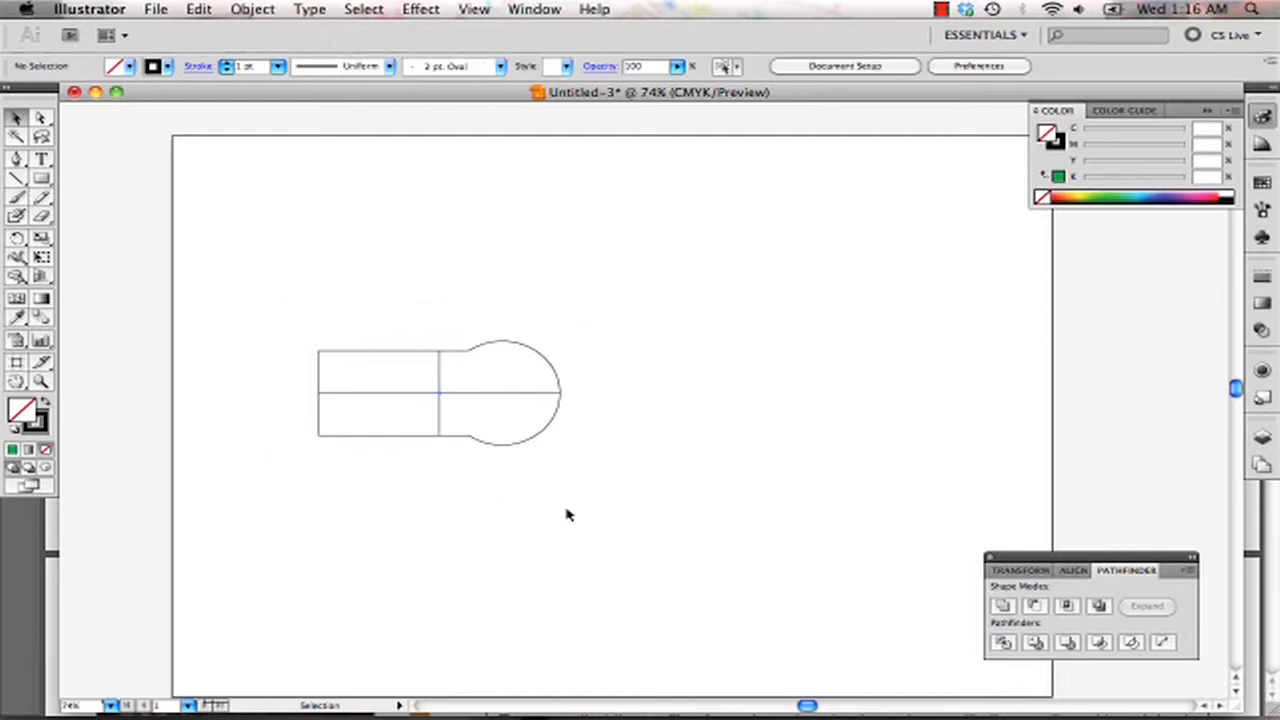
mouse_move(526, 500)
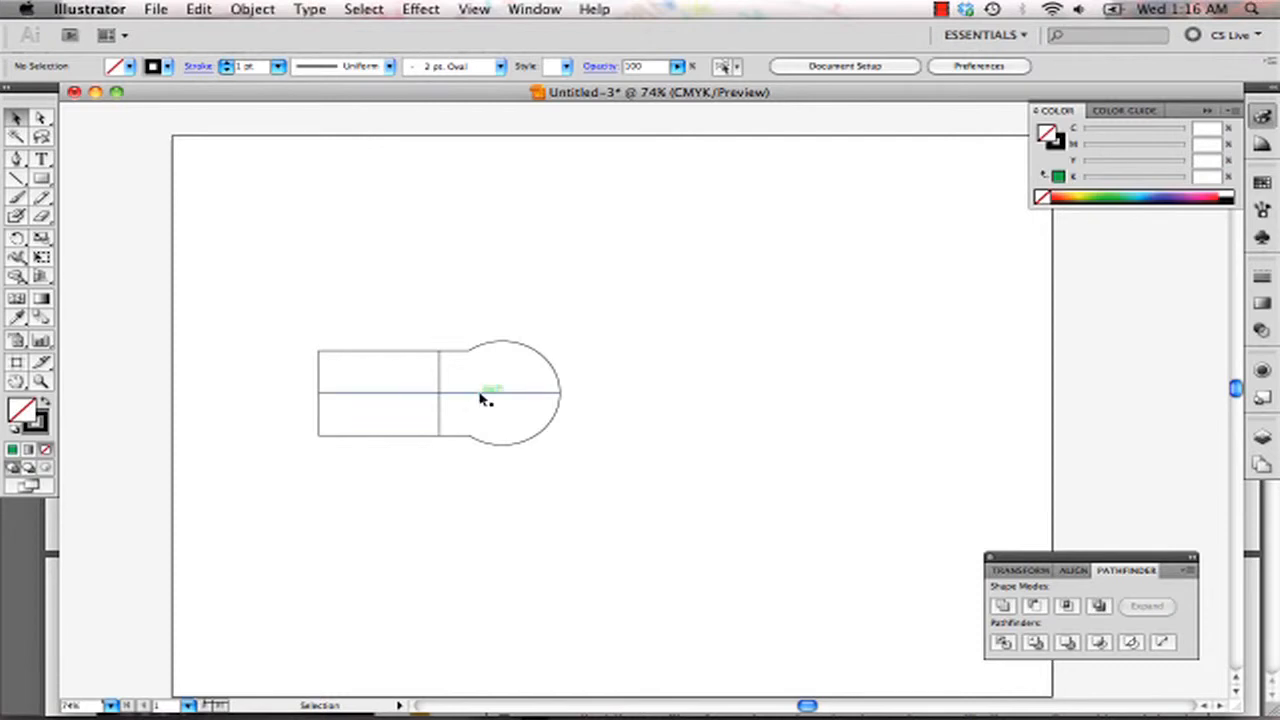
left_click(483, 397)
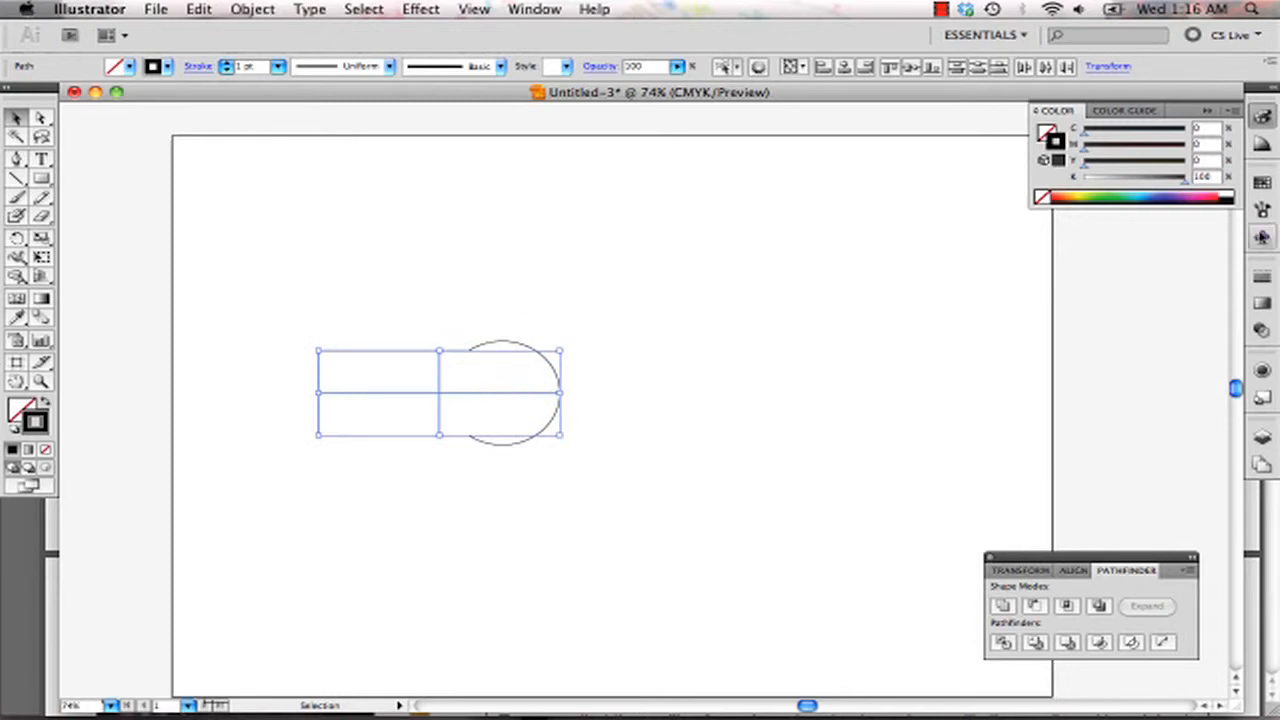
Give both centre lines a green stroke and deselect the template.
left_click(1267, 182)
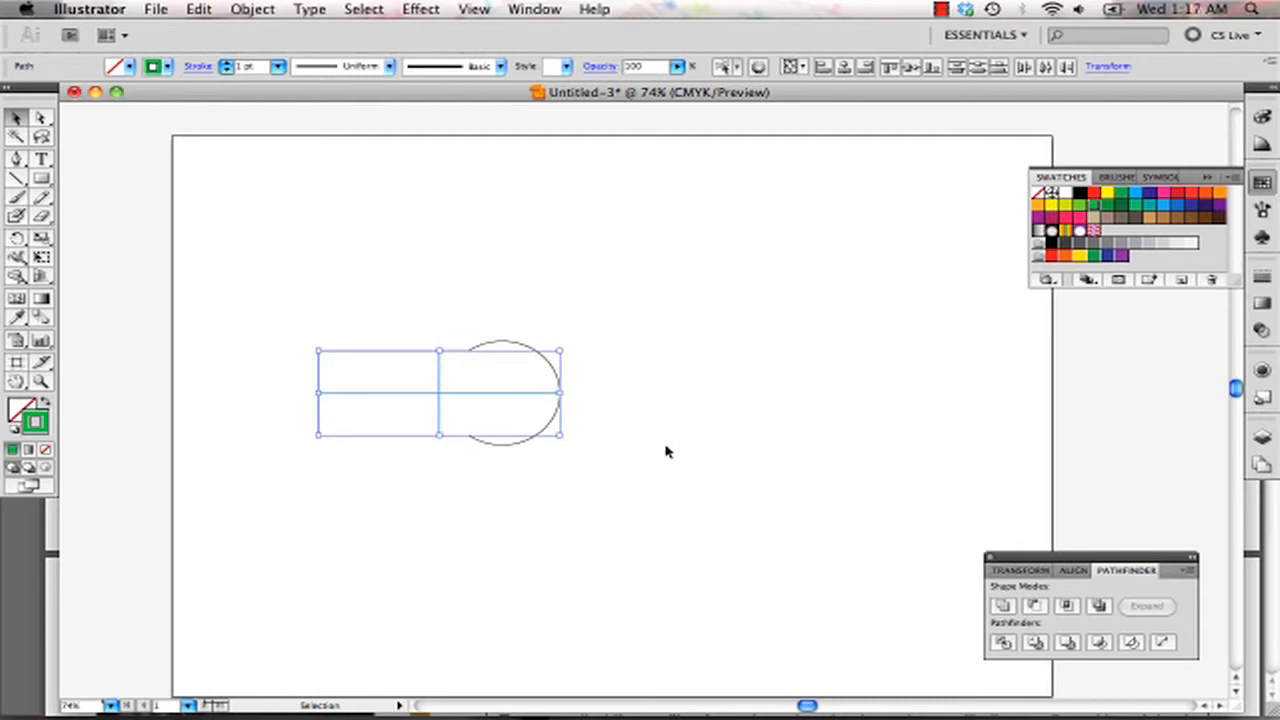
mouse_move(606, 337)
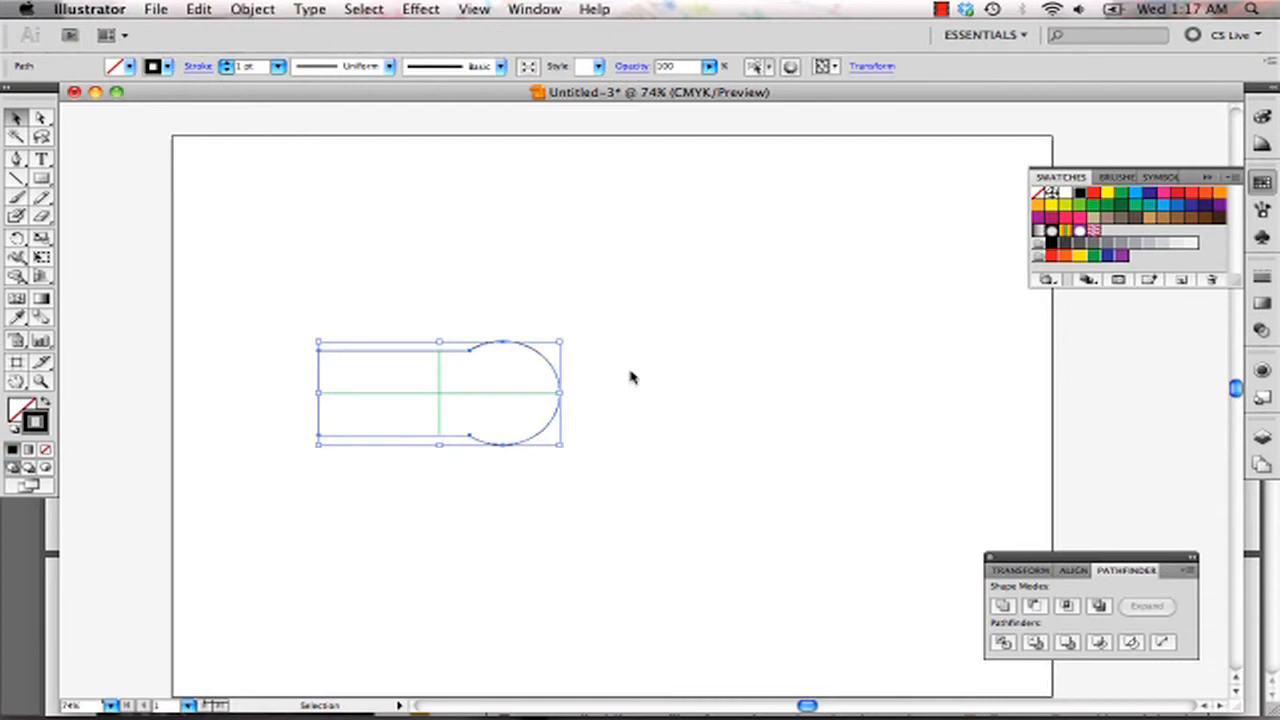
left_click(603, 525)
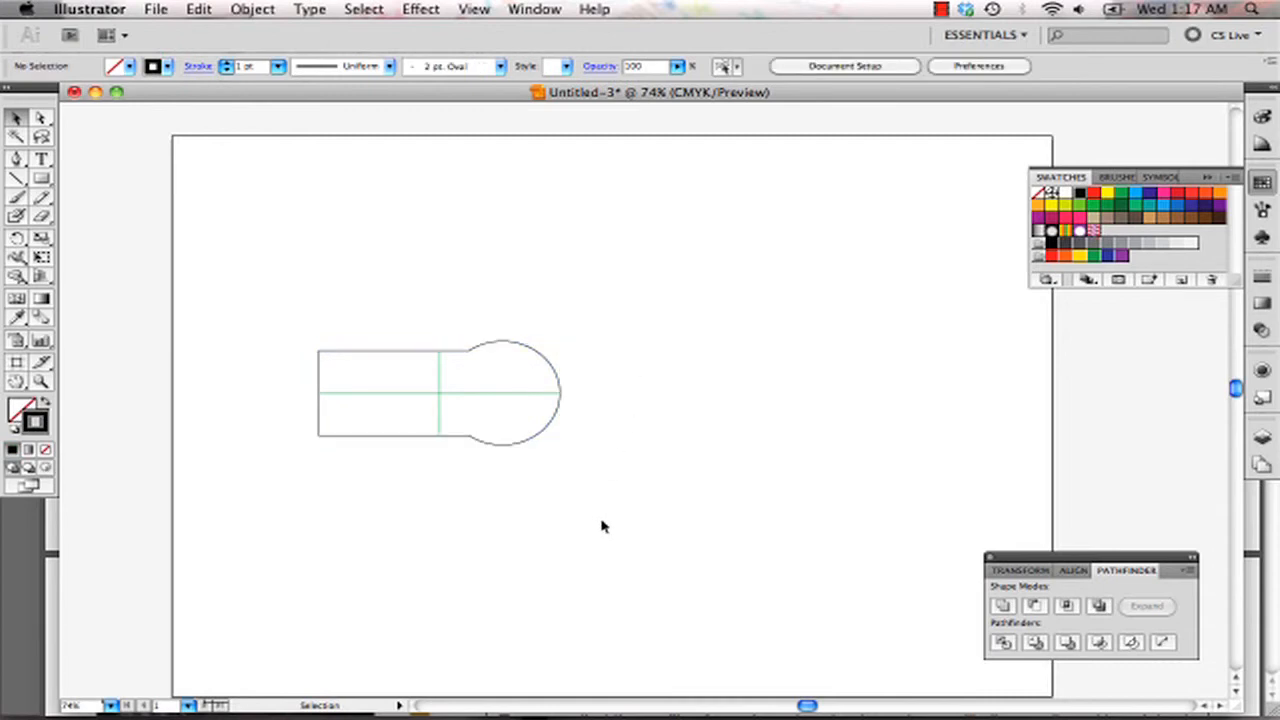
mouse_move(556, 501)
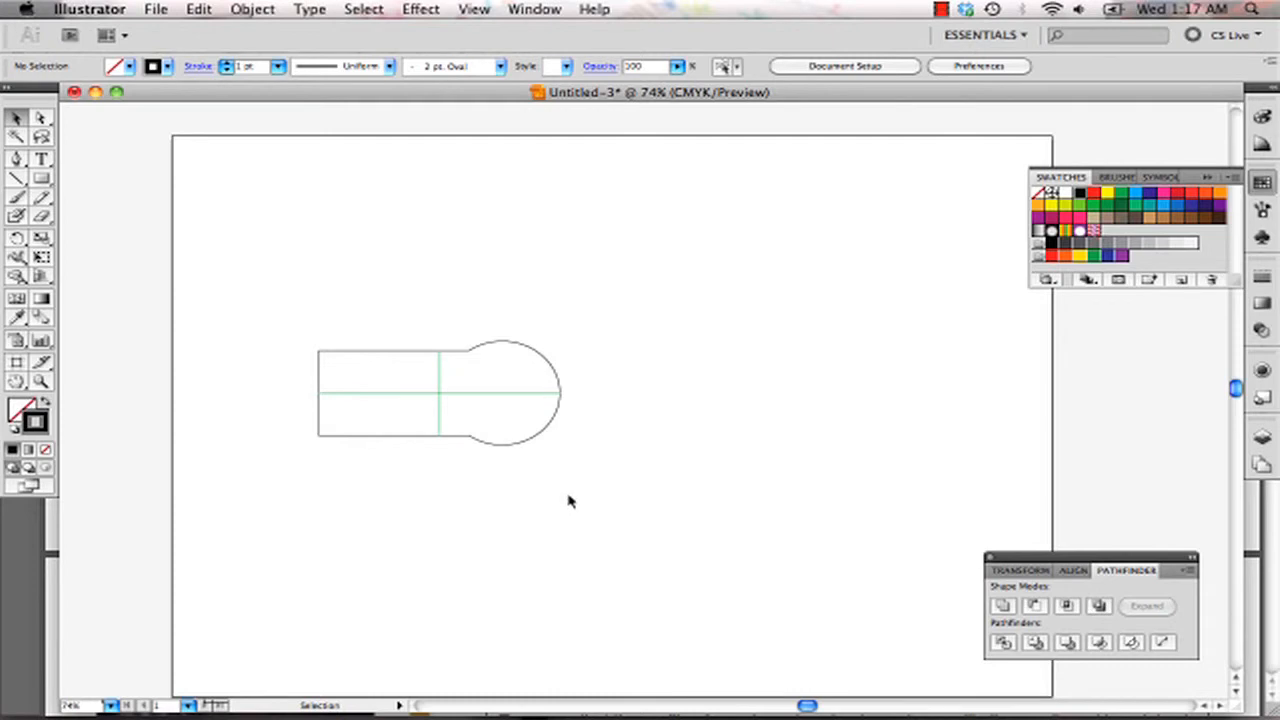
mouse_move(638, 499)
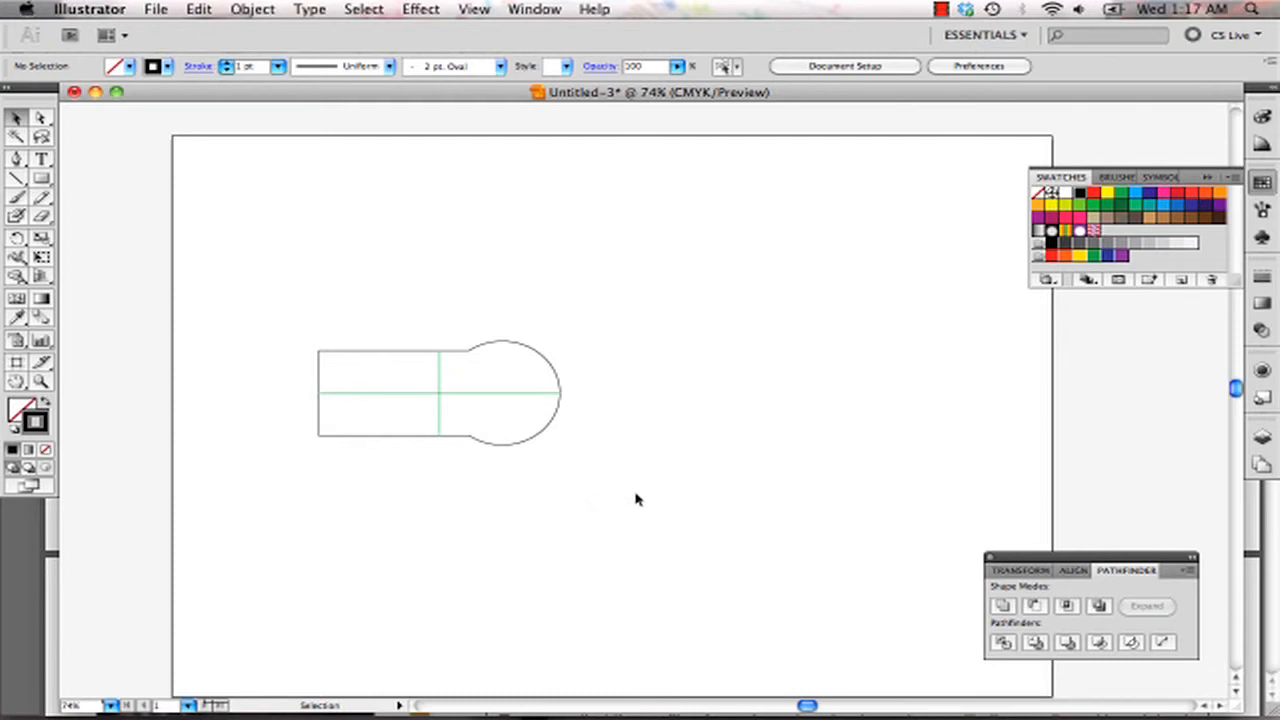
Move the template to the top-left corner and Option-drag copies into a three-by-four grid.
left_click(440, 405)
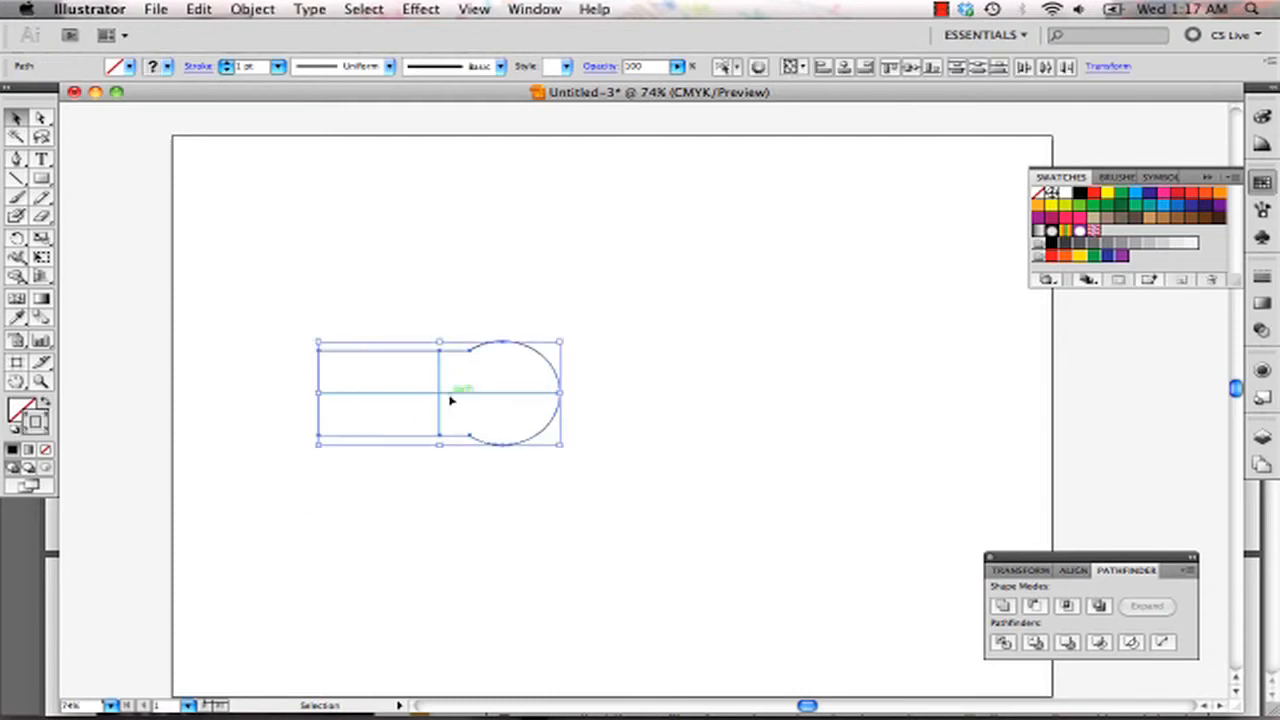
left_click_drag(438, 390, 355, 230)
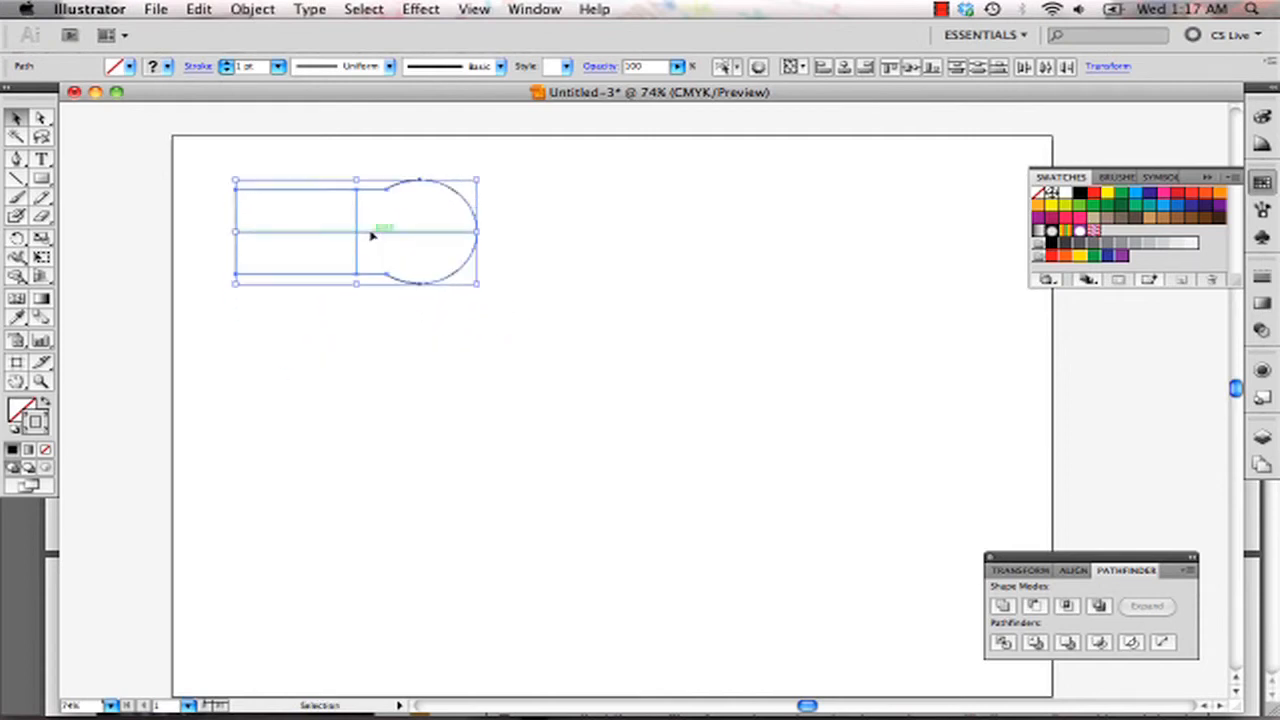
left_click_drag(430, 230, 580, 230)
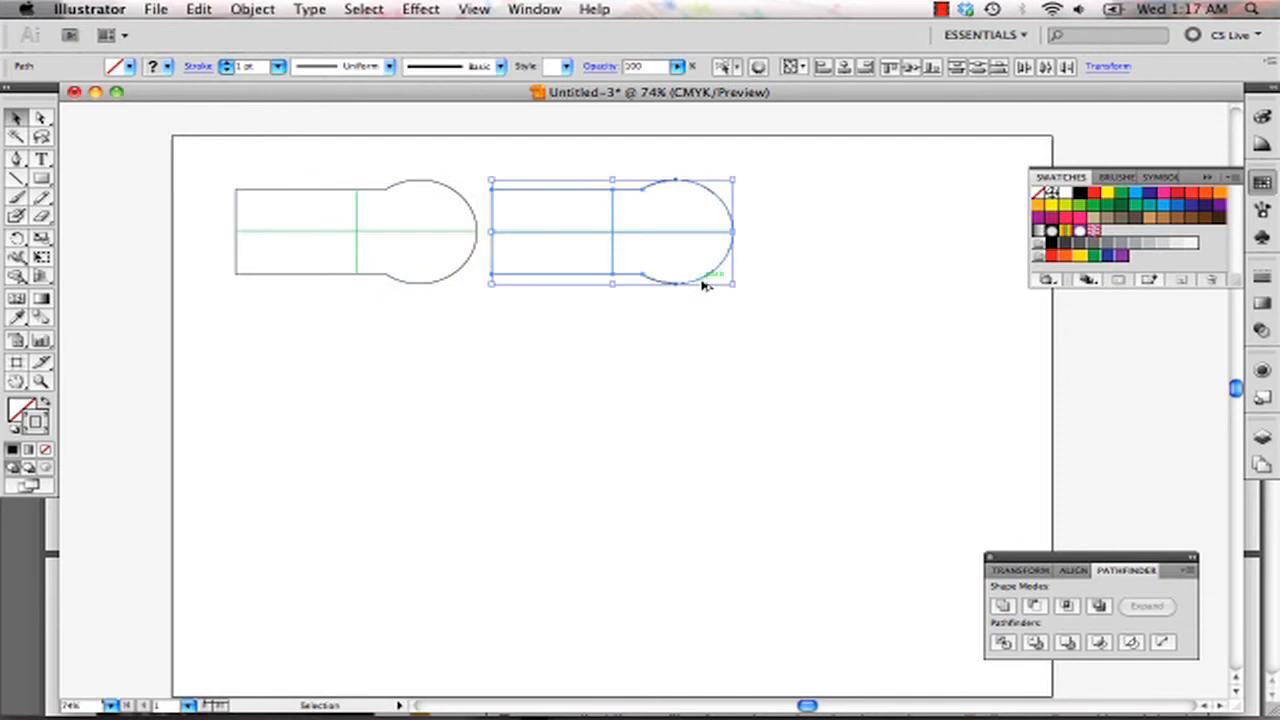
left_click_drag(610, 230, 870, 230)
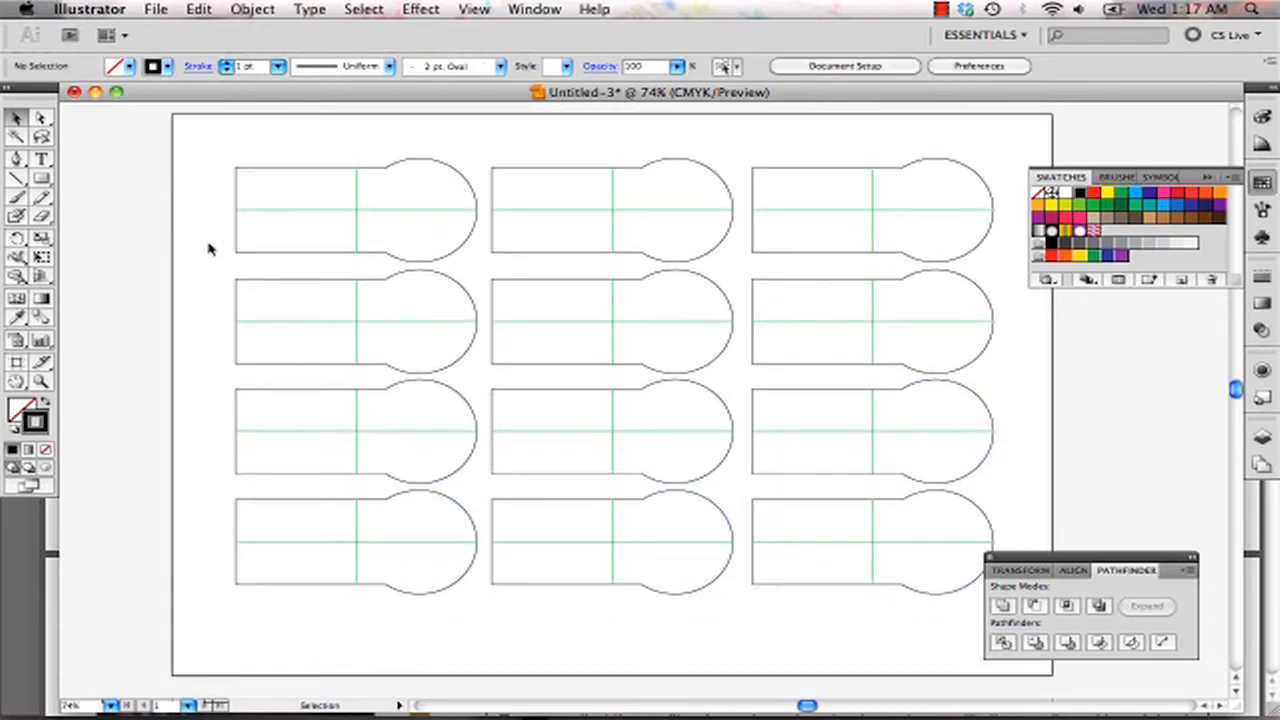
mouse_move(498, 516)
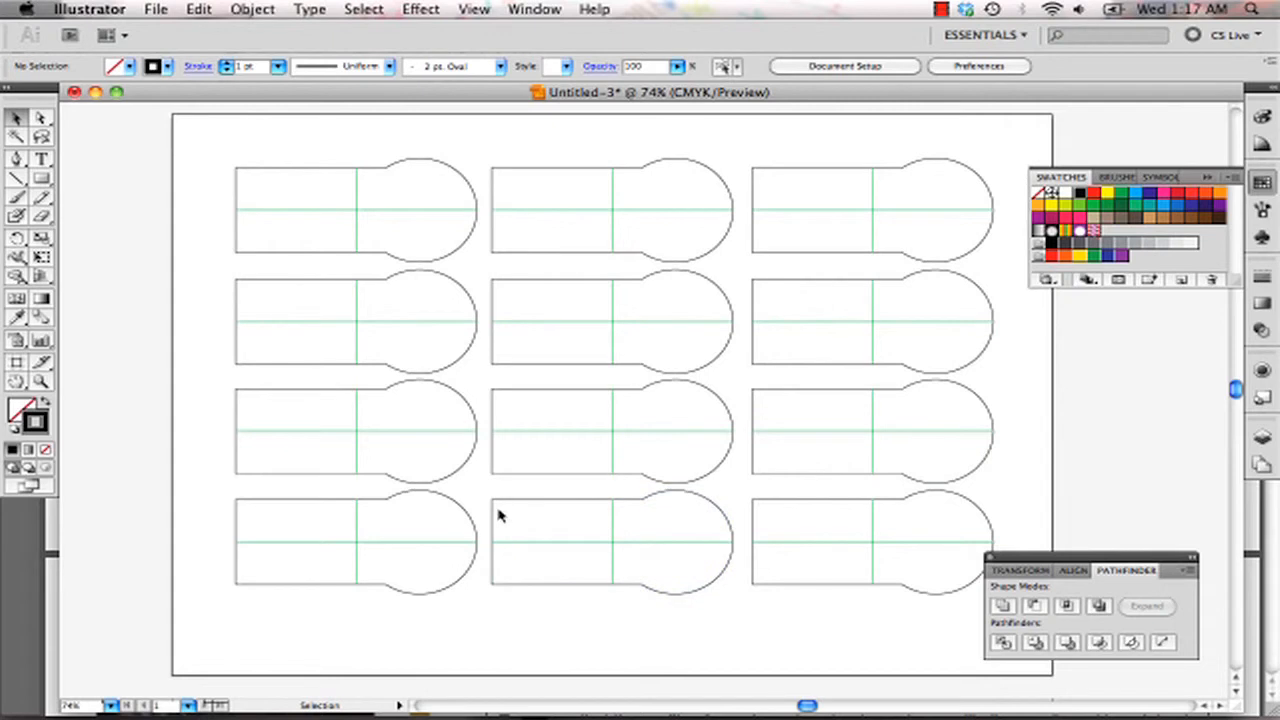
mouse_move(938, 589)
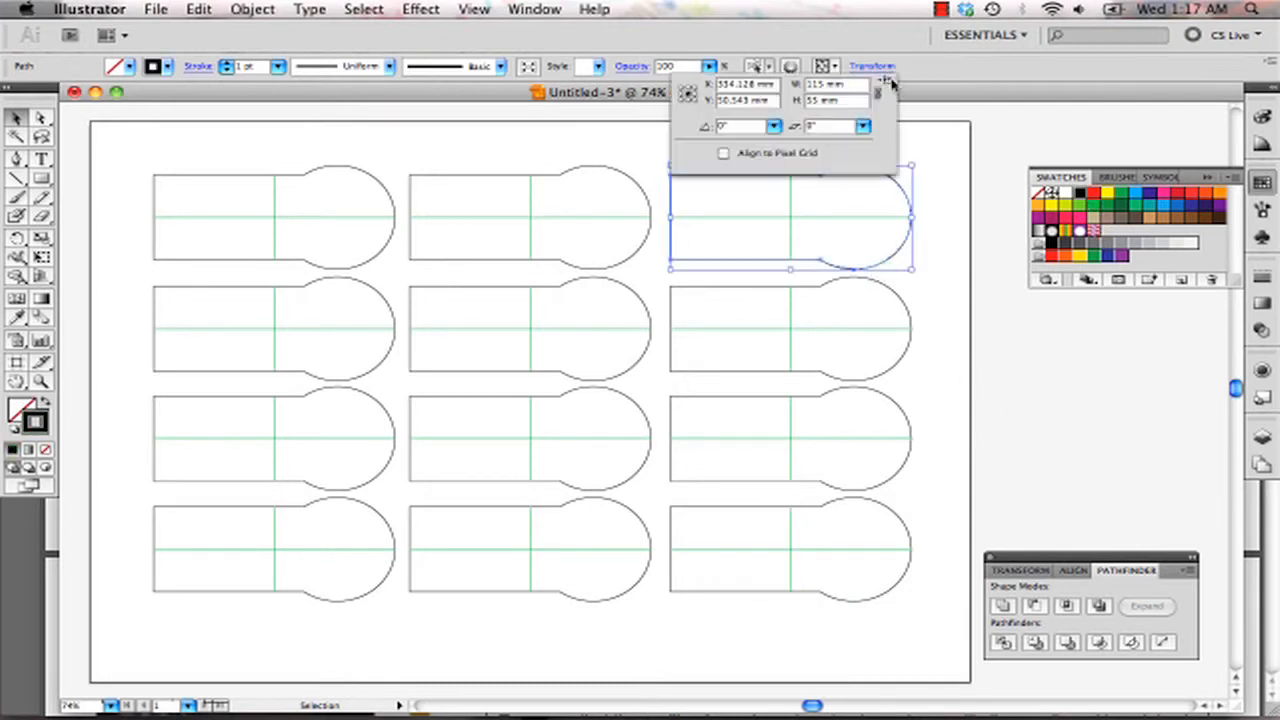
left_click(955, 346)
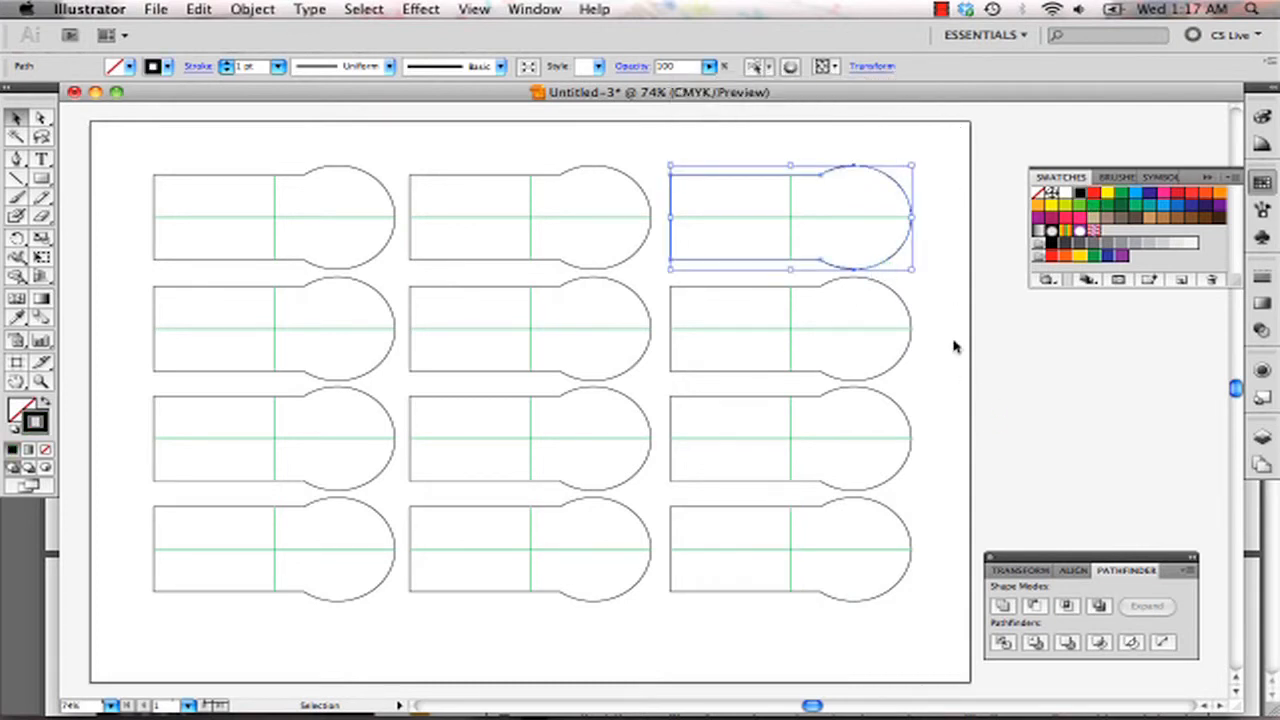
left_click(954, 346)
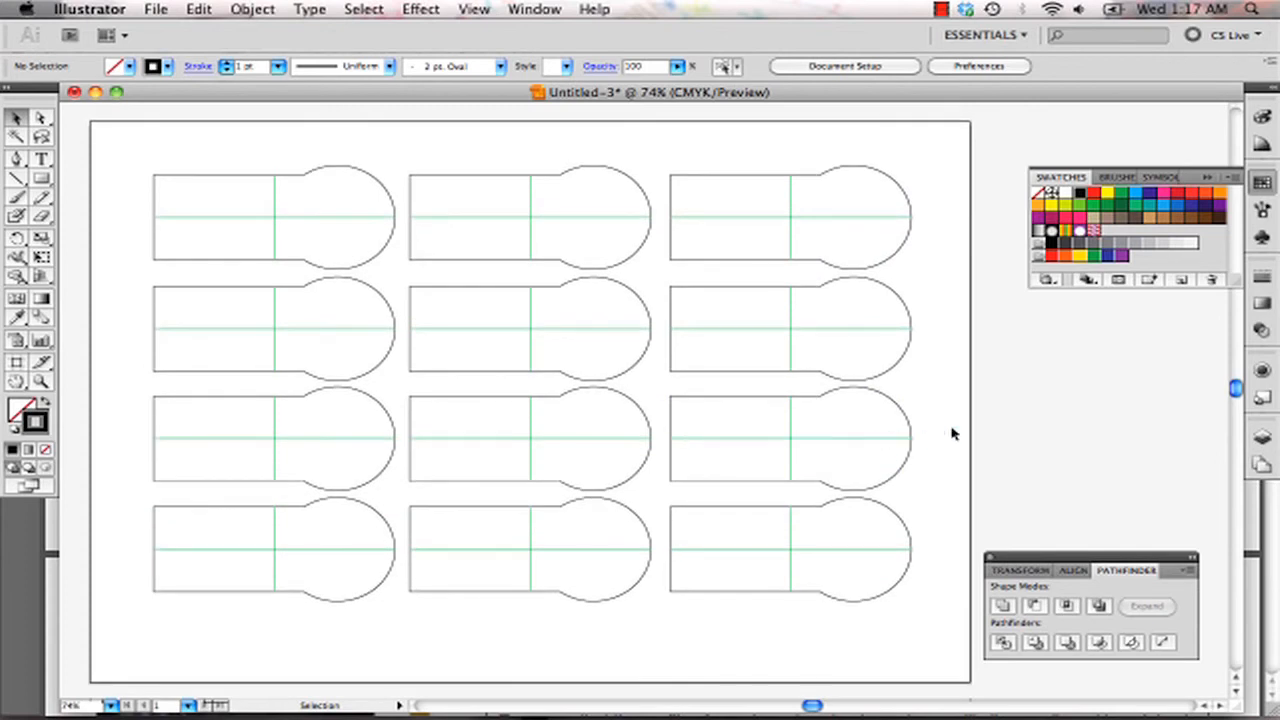
Open the File menu.
left_click(156, 8)
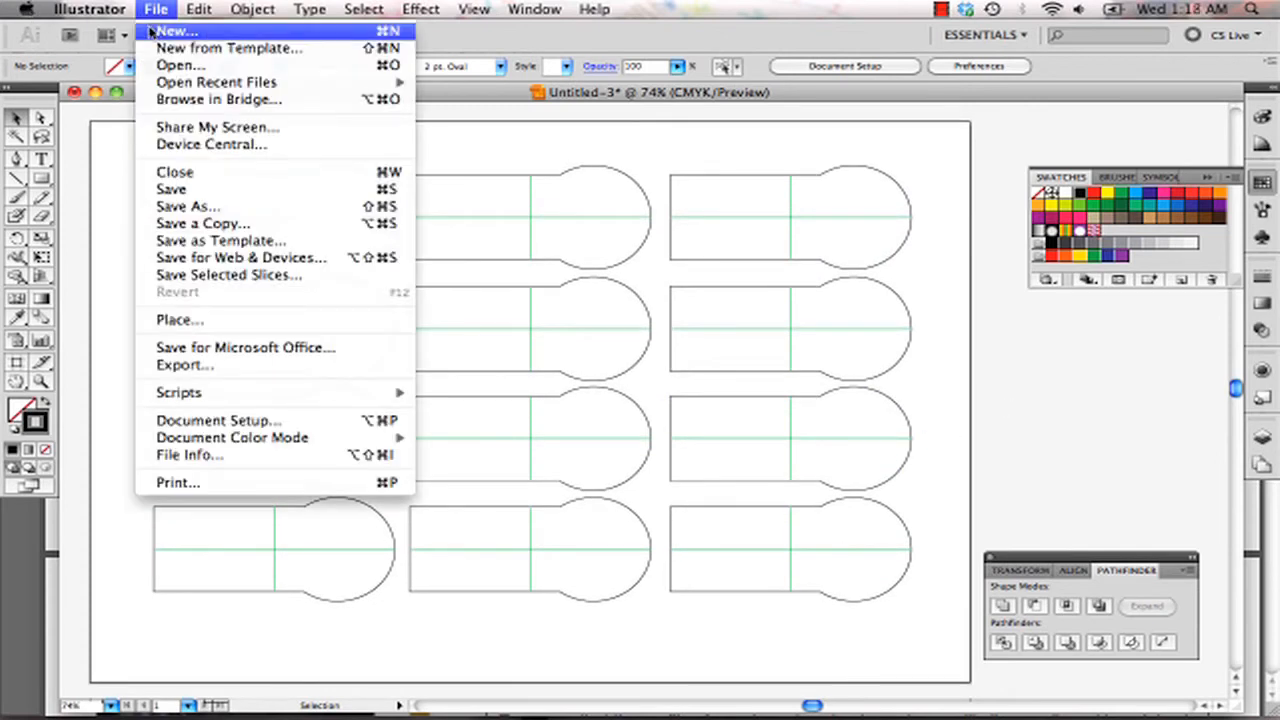
mouse_move(959, 303)
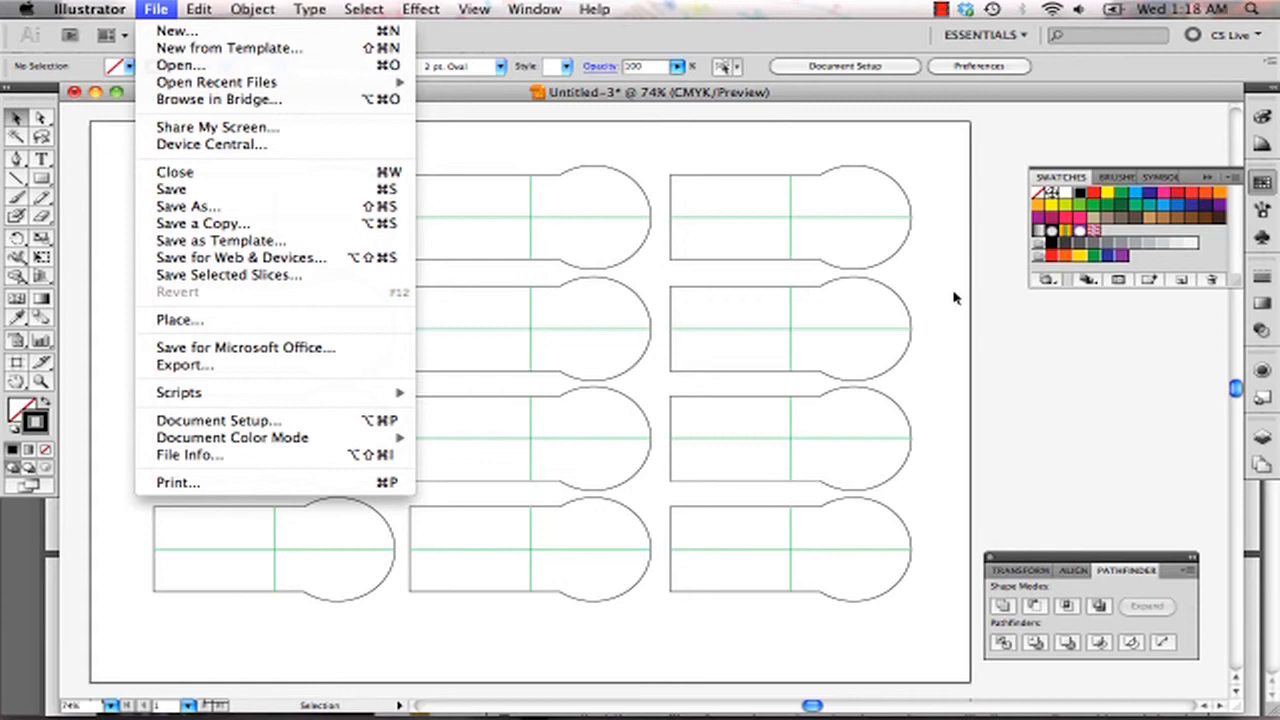
mouse_move(247, 383)
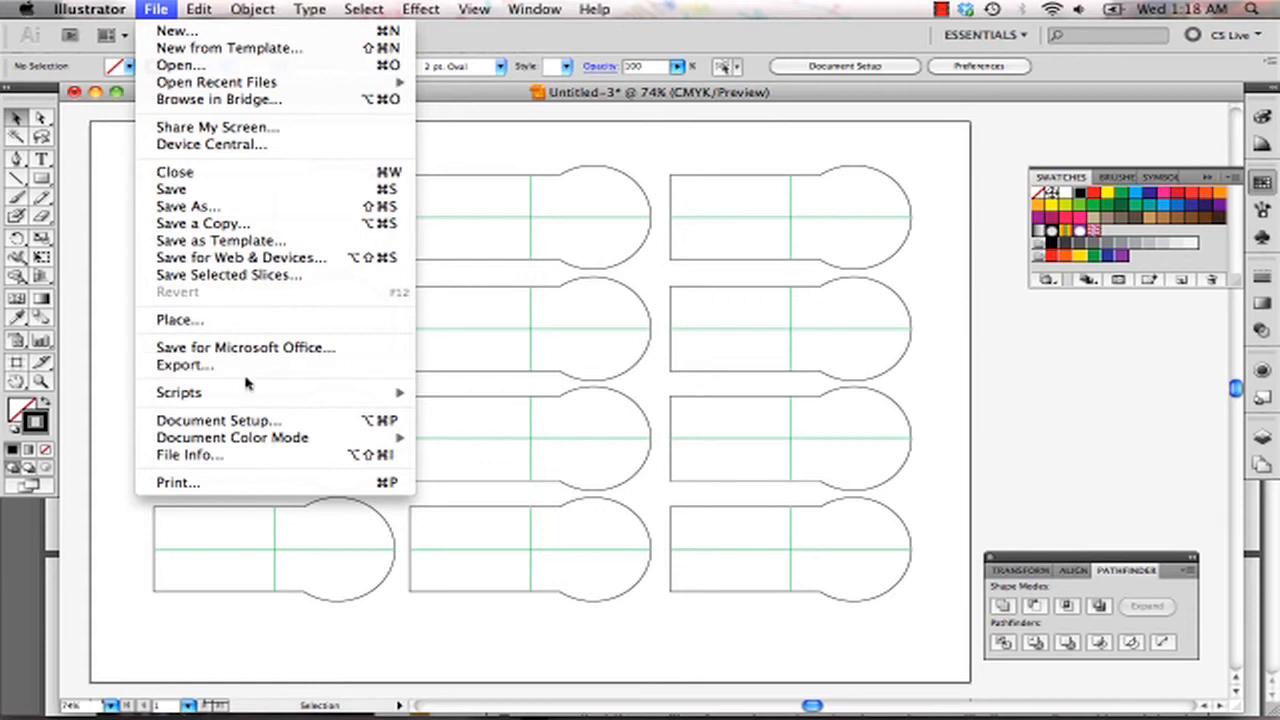
mouse_move(215, 365)
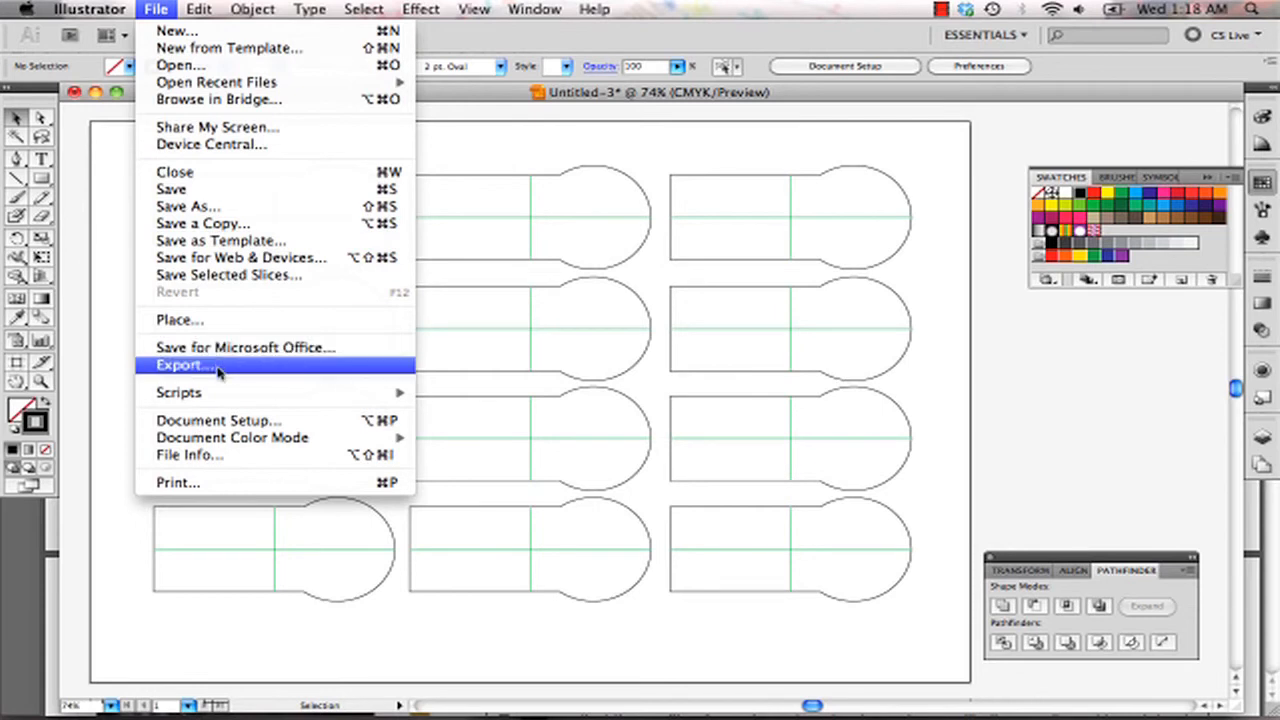
Export the artwork as templates.dxf in AutoCAD Interchange File (dxf) format.
left_click(180, 364)
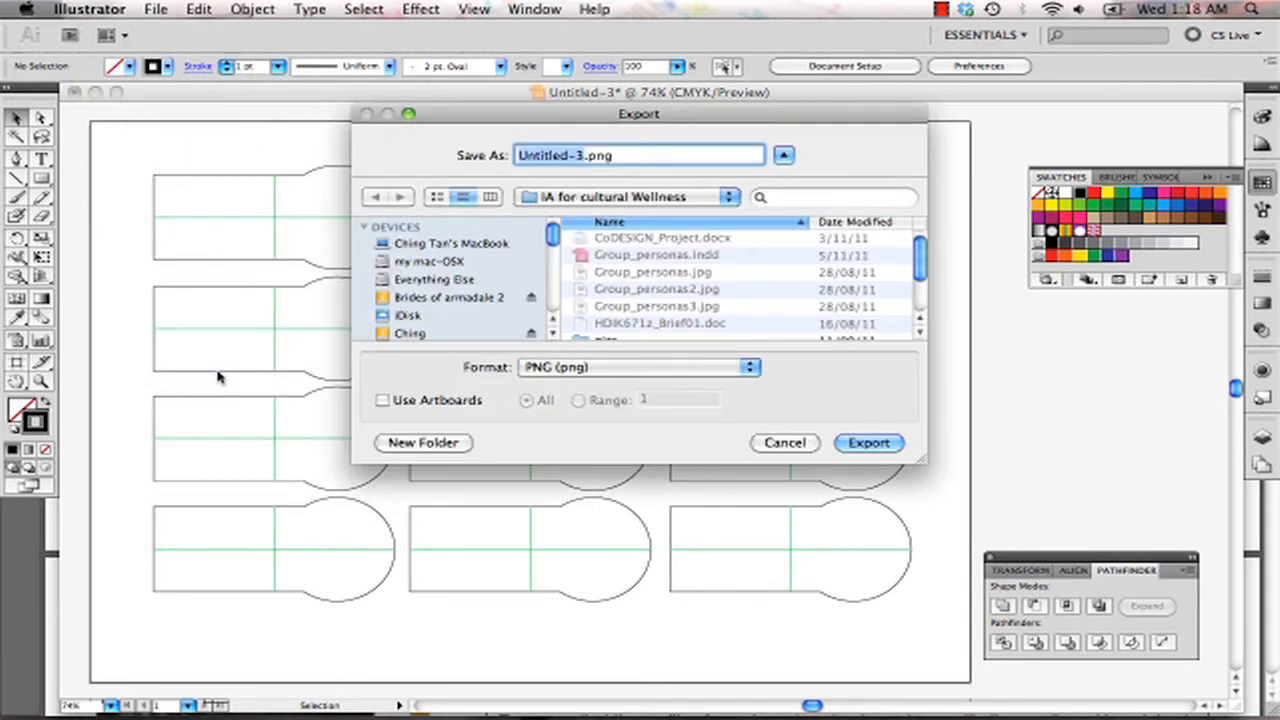
mouse_move(549, 383)
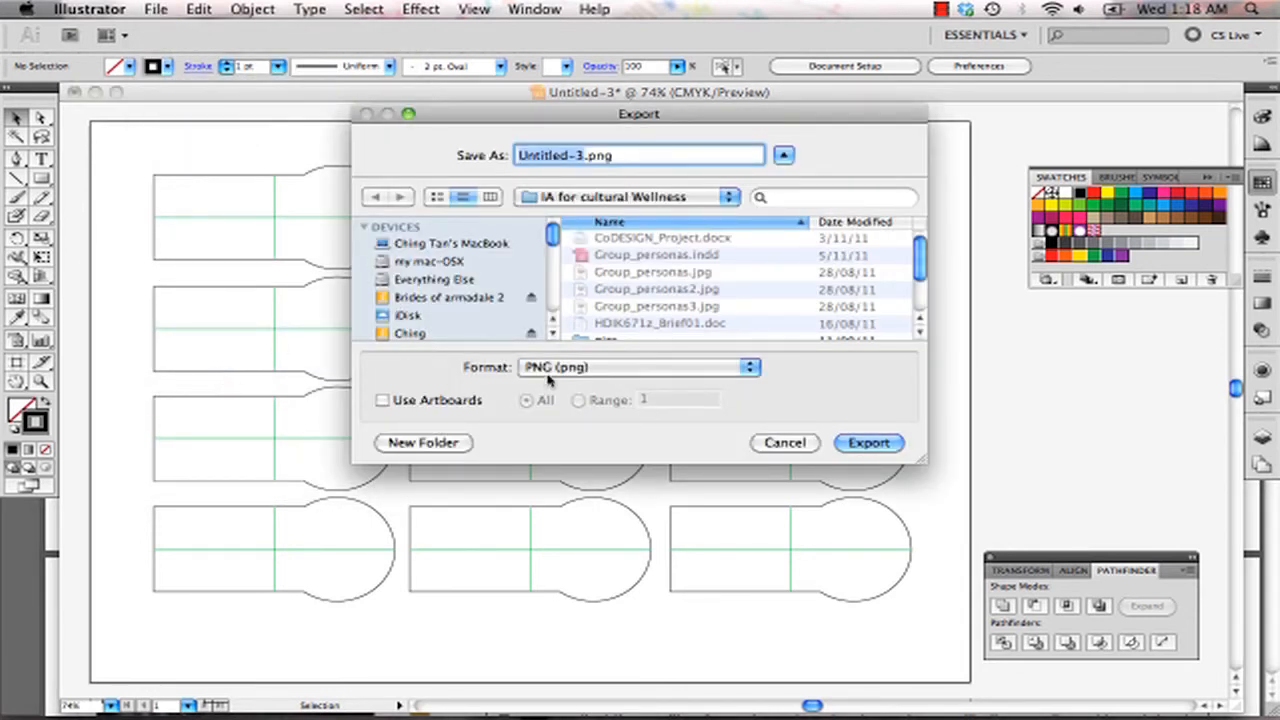
left_click(638, 367)
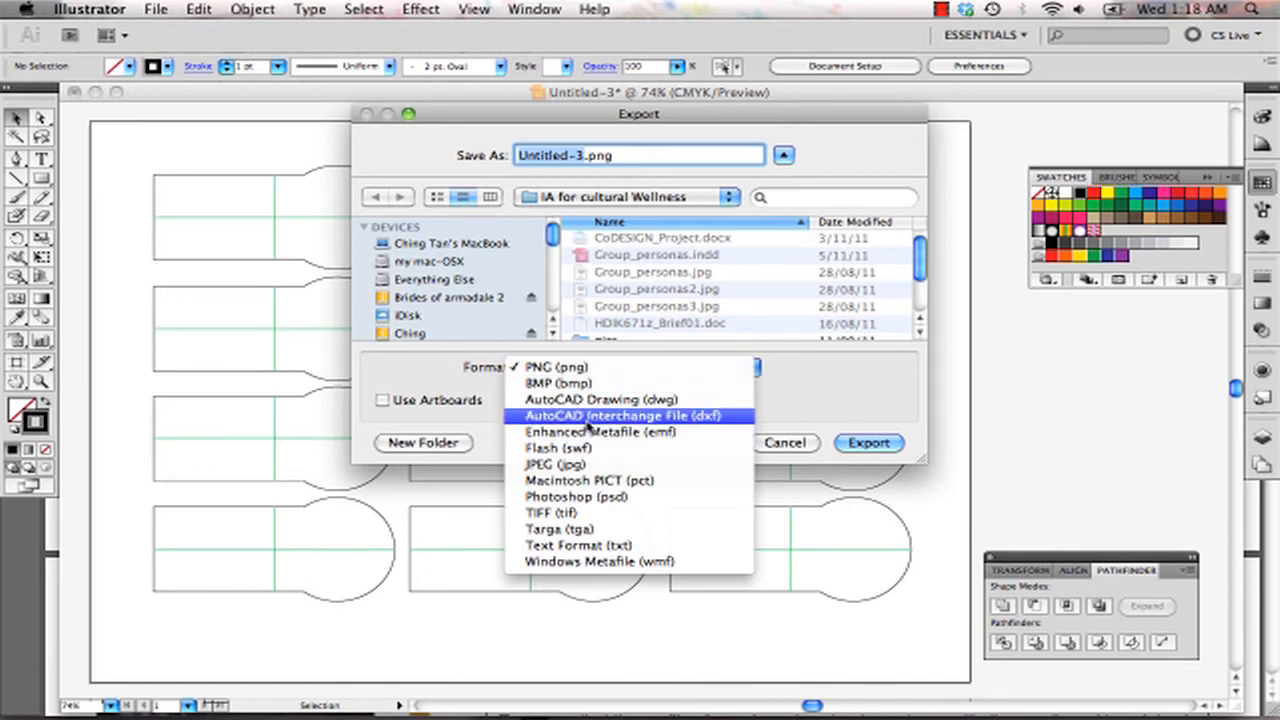
left_click(630, 416)
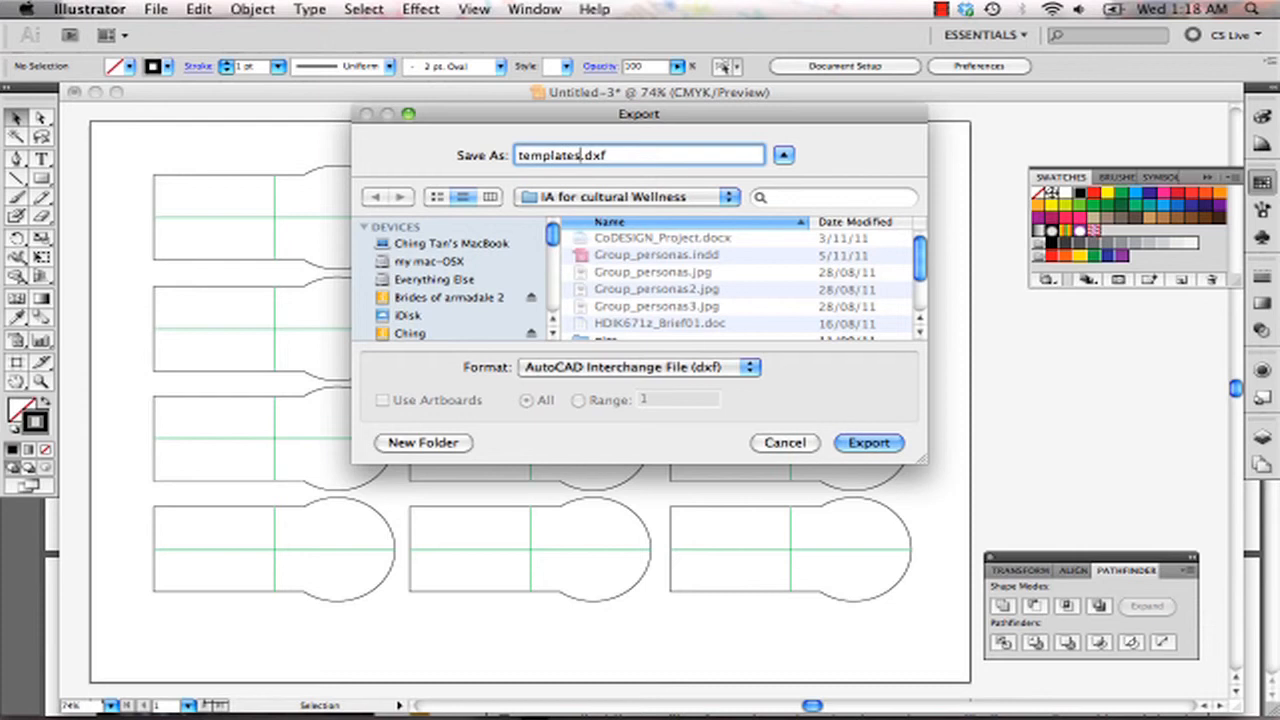
left_click(868, 443)
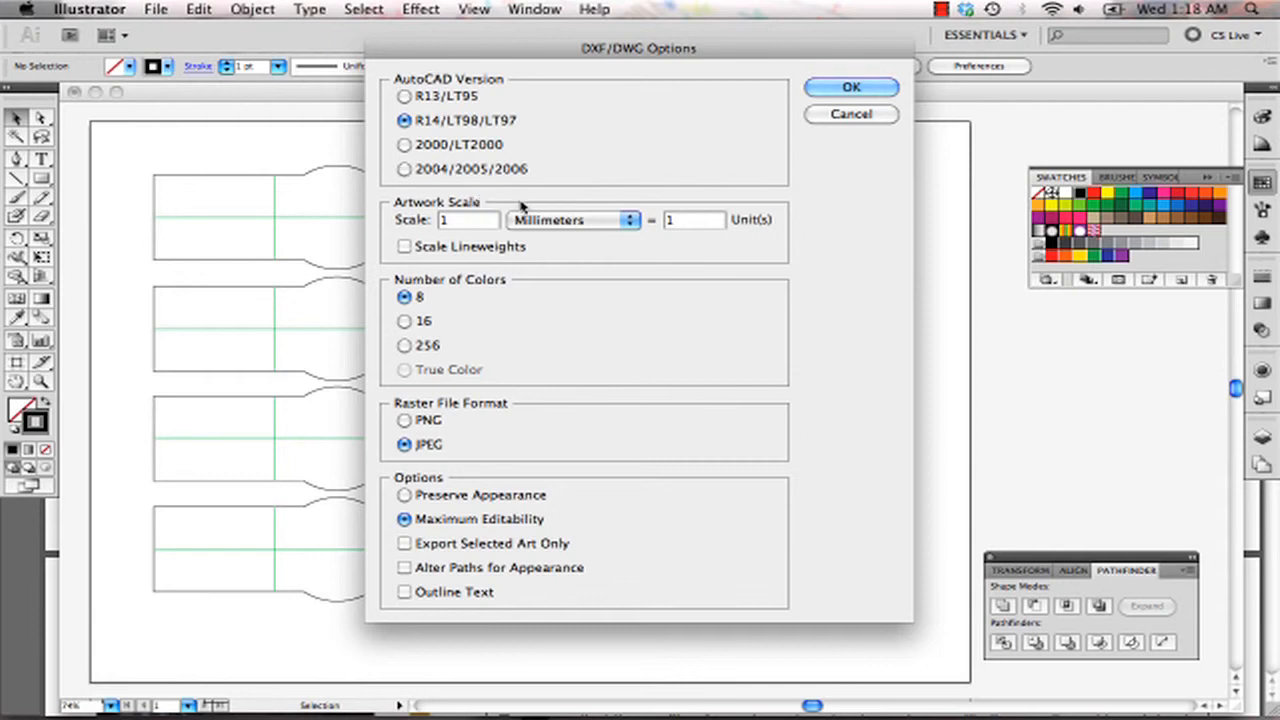
mouse_move(387, 143)
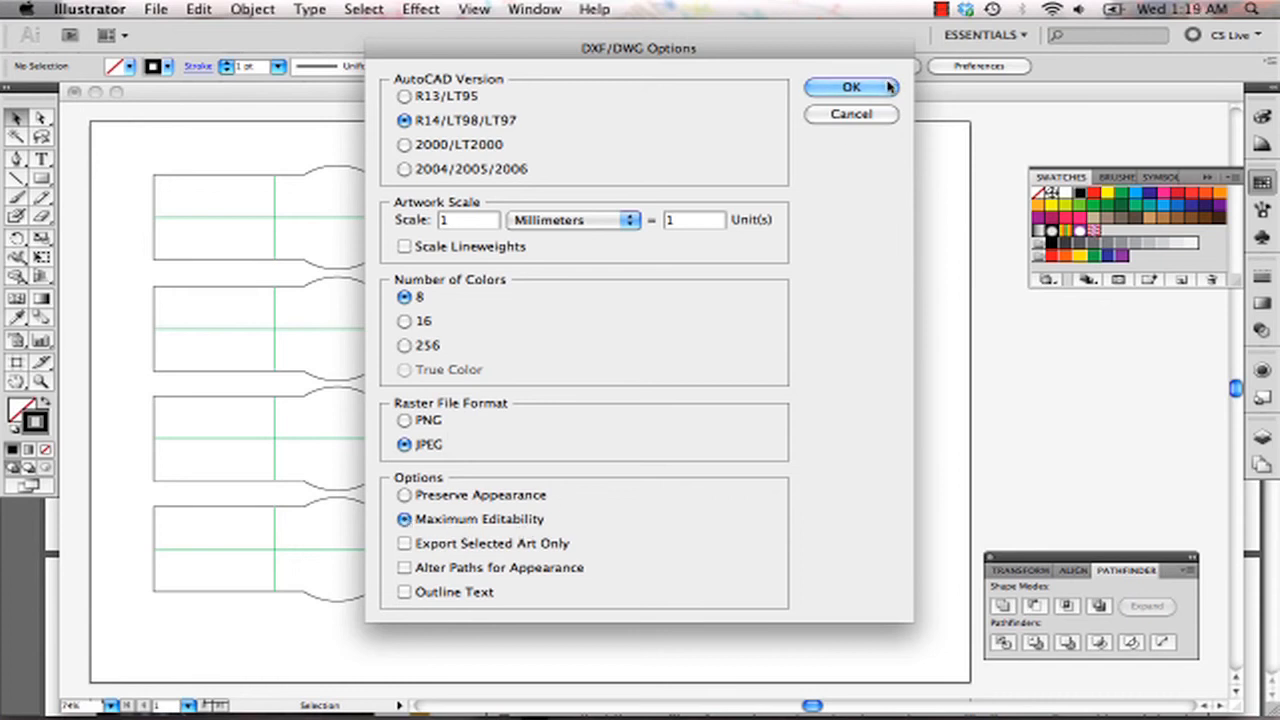
Accept the DXF options with R14, Millimeters and 1 = 1 scale.
left_click(853, 86)
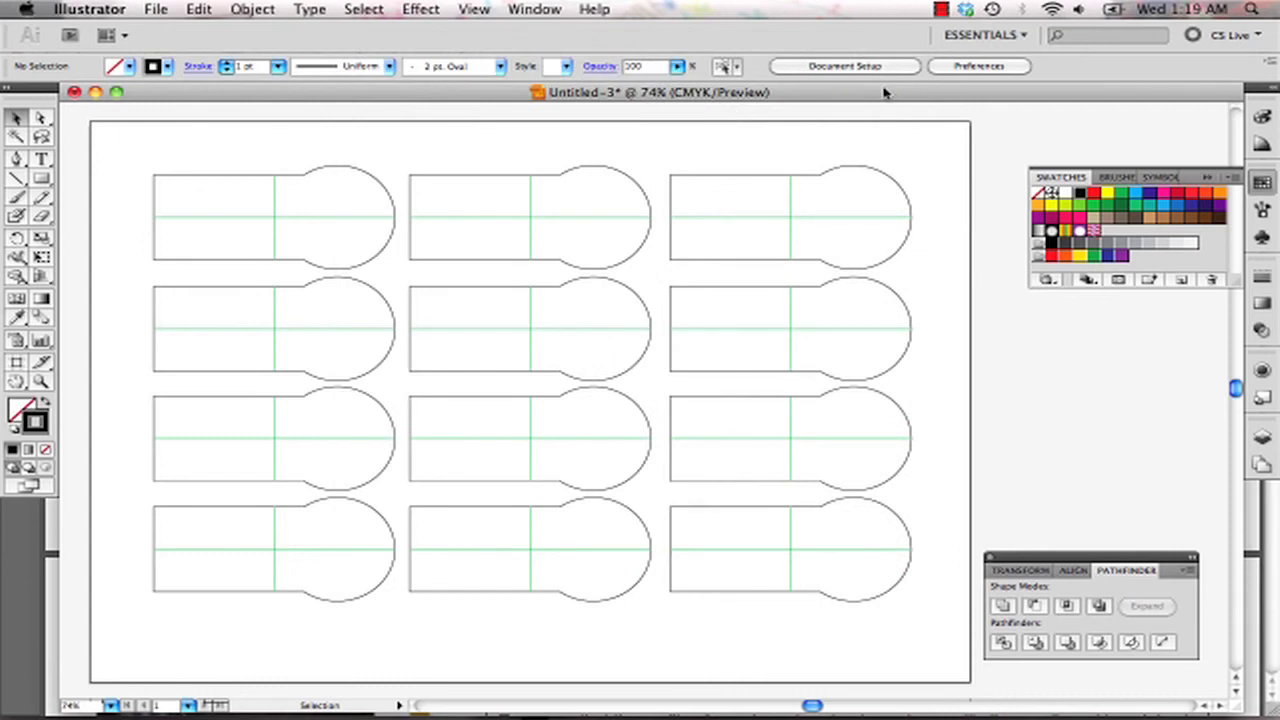
mouse_move(701, 227)
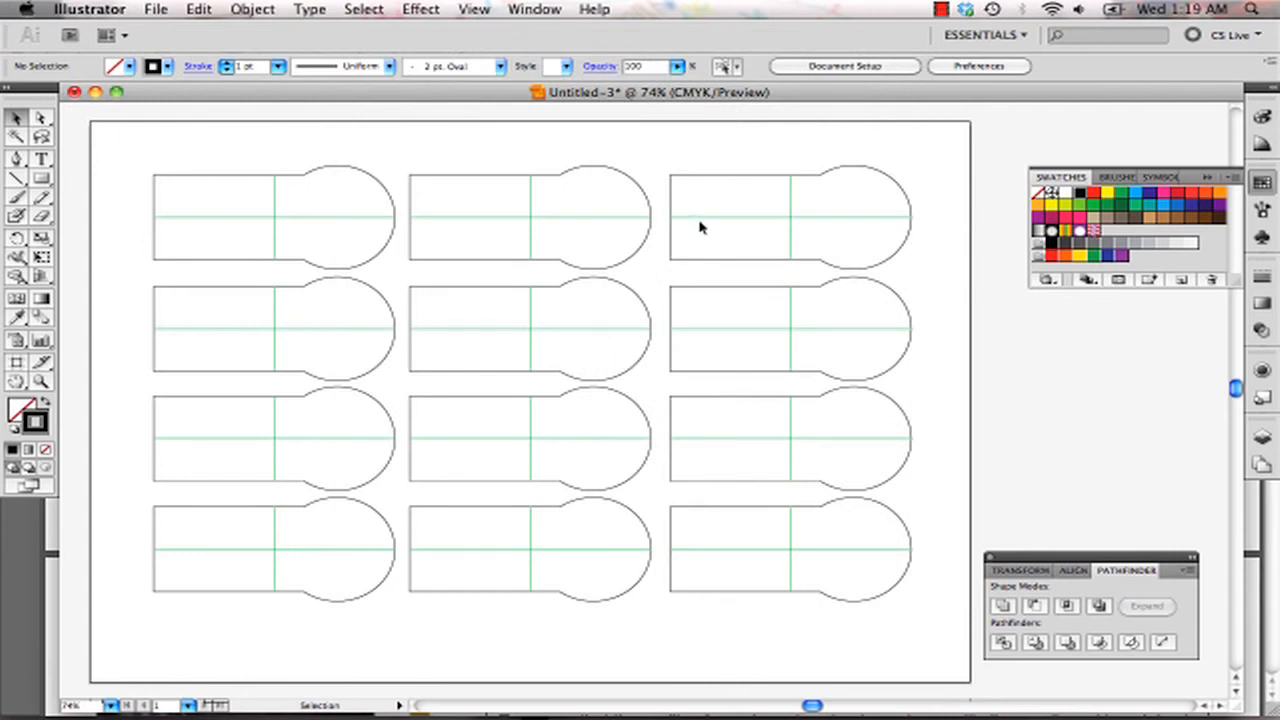
left_click(648, 228)
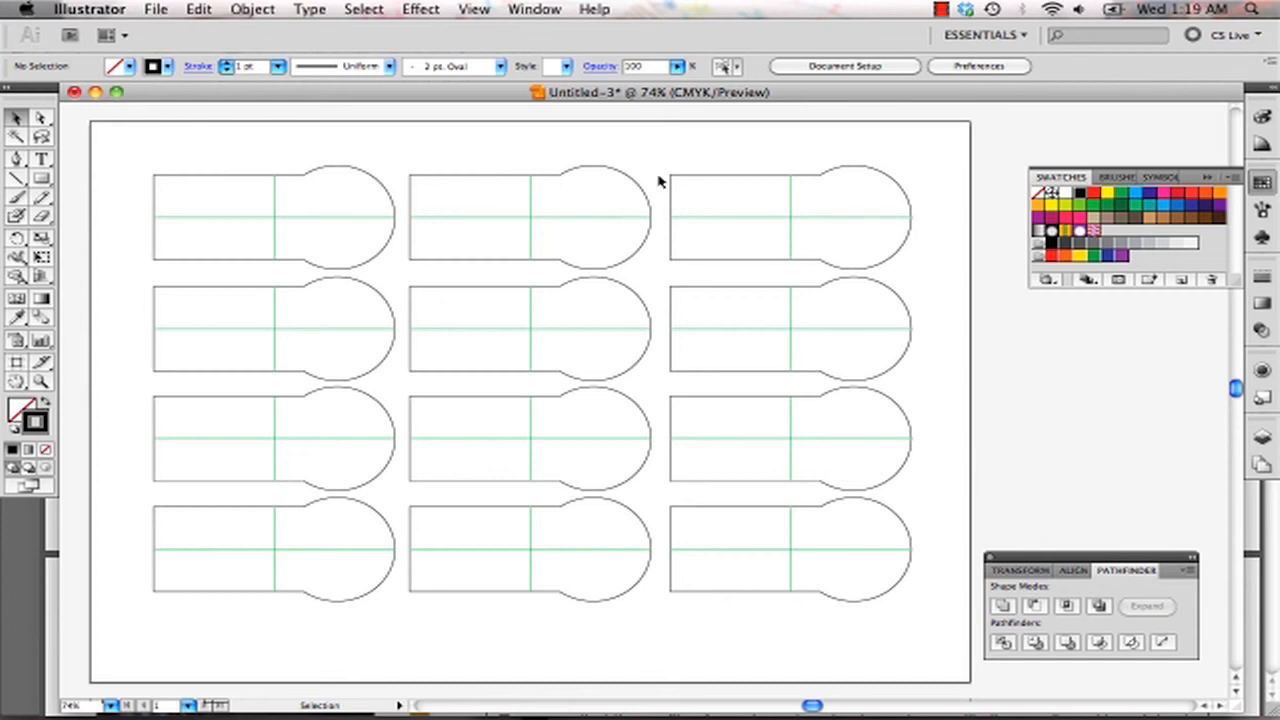
mouse_move(659, 180)
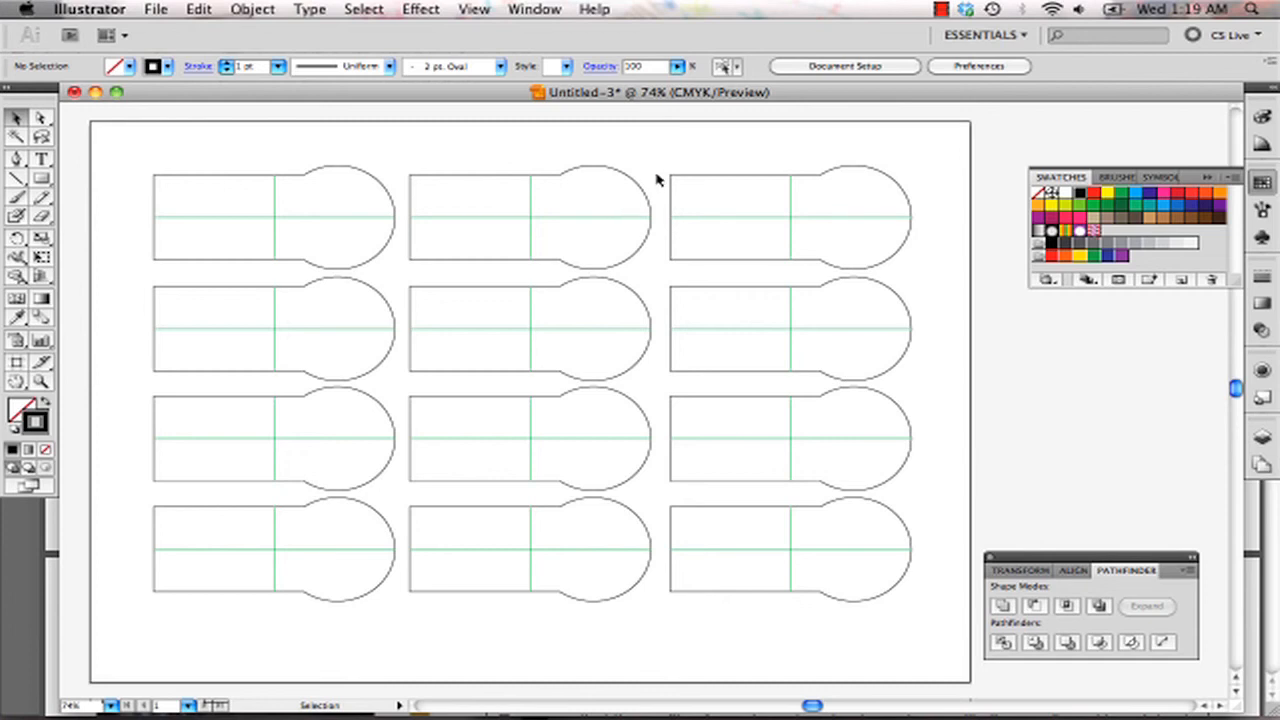